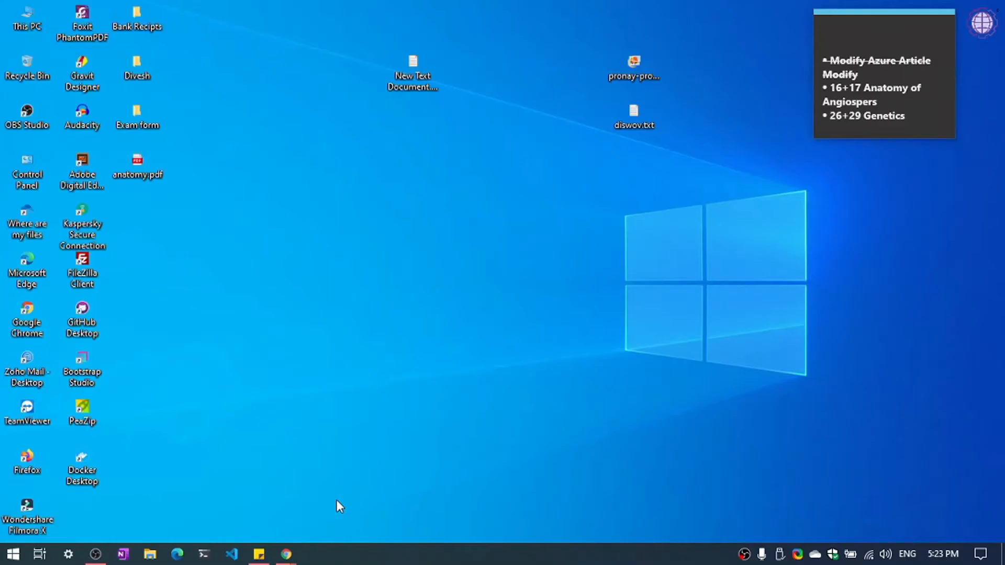
{"action": "mouse_move", "coordinate": [284, 553]}
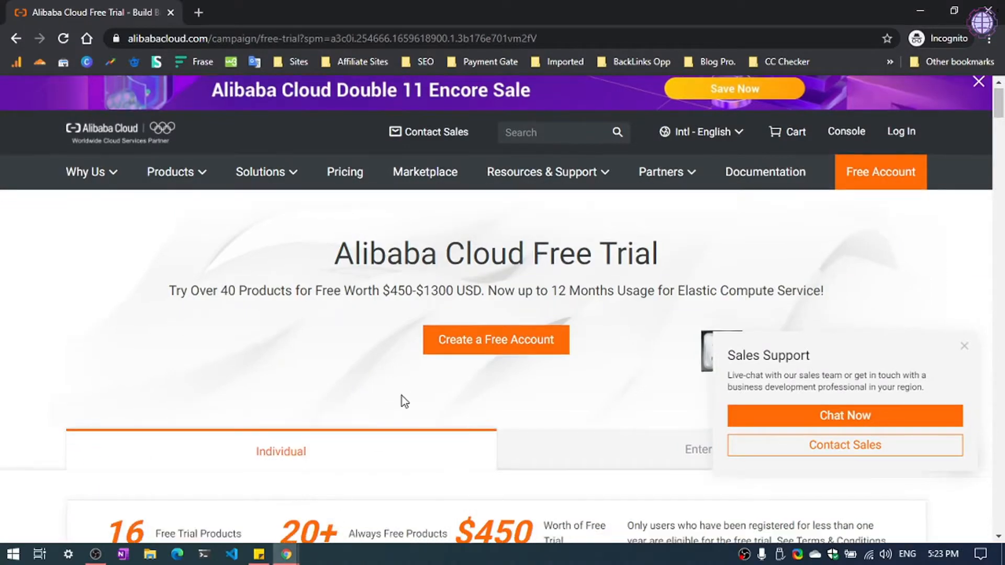
- Scroll down the Alibaba Cloud Free Trial campaign page
{"action": "scroll", "scroll_direction": "down", "scroll_amount": 3}
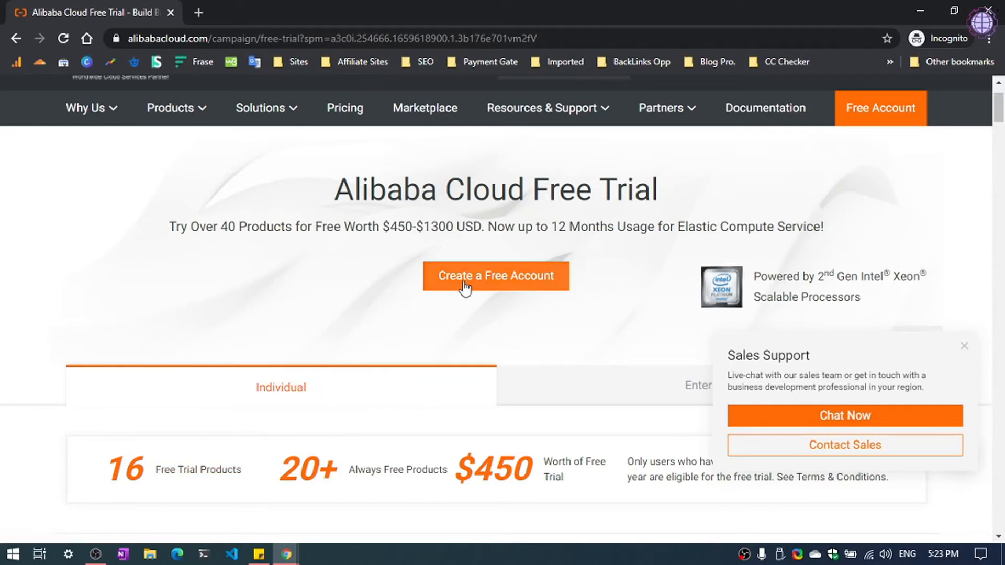
{"action": "mouse_move", "coordinate": [230, 291]}
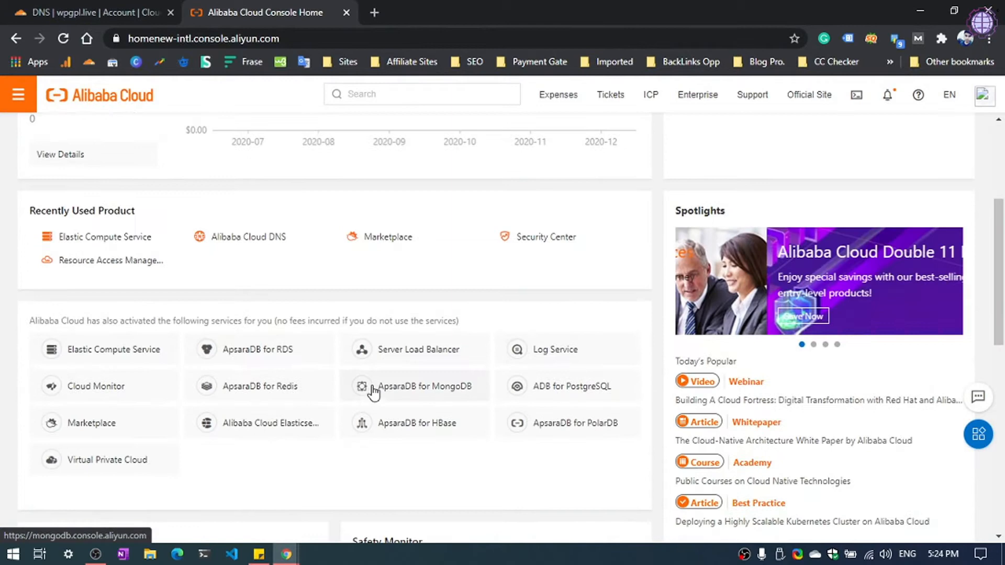
- Open Elastic Compute Service from the Products and Services menu
{"action": "left_click", "coordinate": [19, 94]}
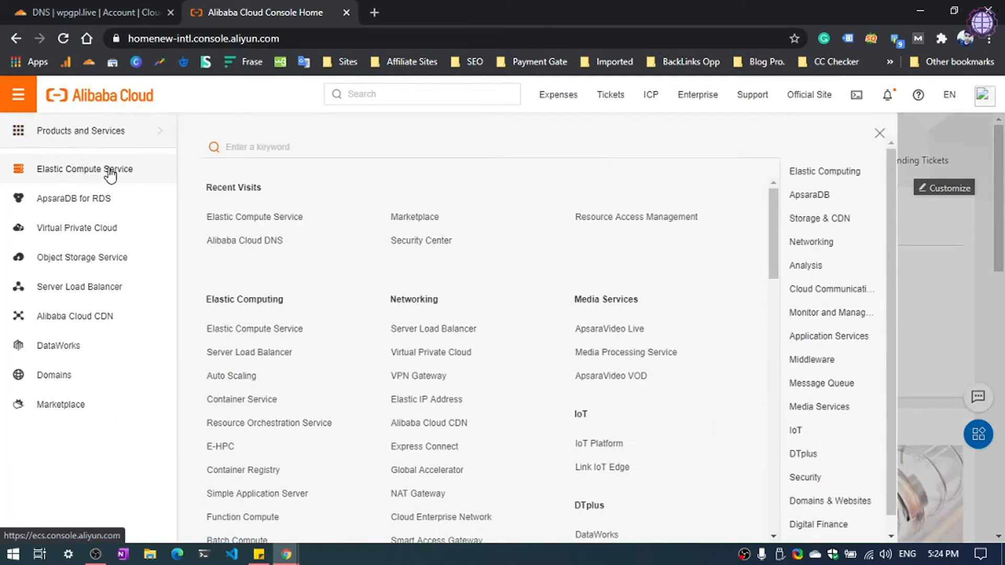
{"action": "left_click", "coordinate": [84, 168]}
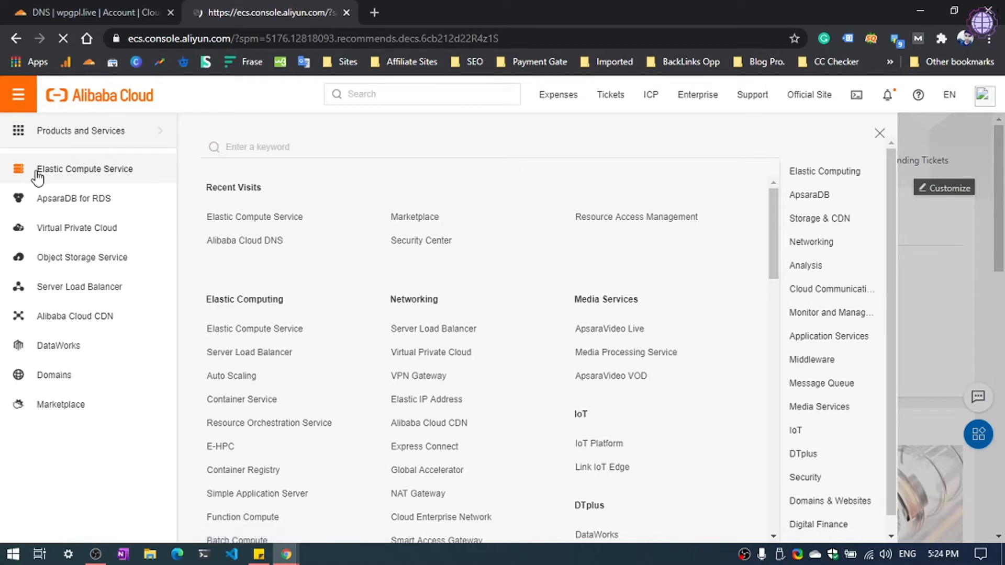
{"action": "left_click", "coordinate": [85, 168]}
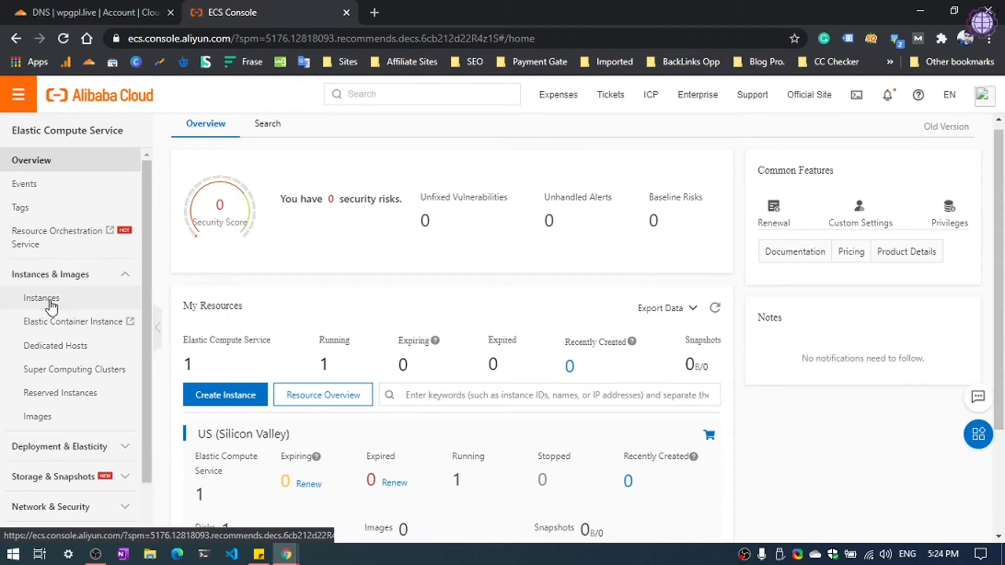
- Select the only instance in the Instances list and confirm stopping it
{"action": "left_click", "coordinate": [41, 297]}
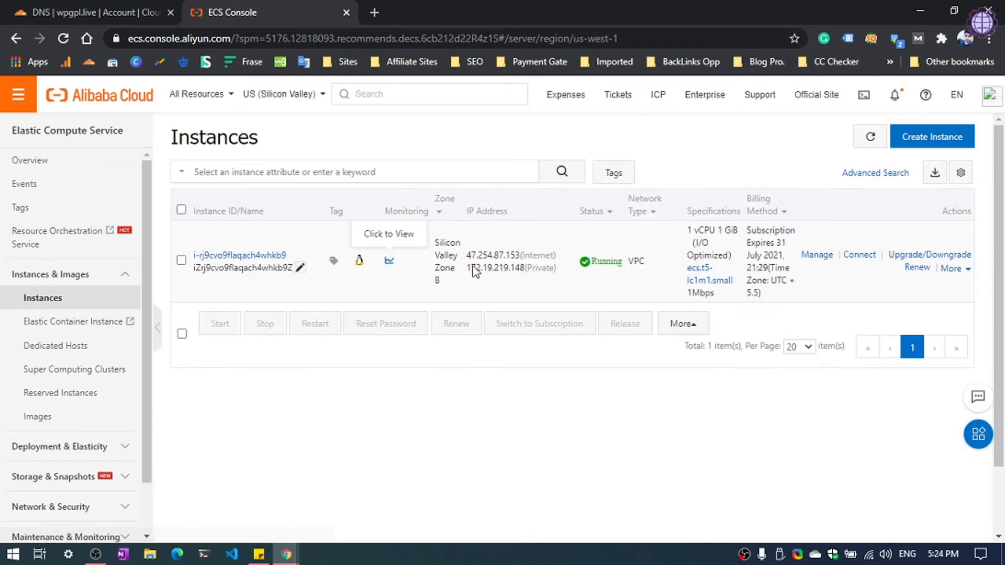
{"action": "mouse_move", "coordinate": [367, 270]}
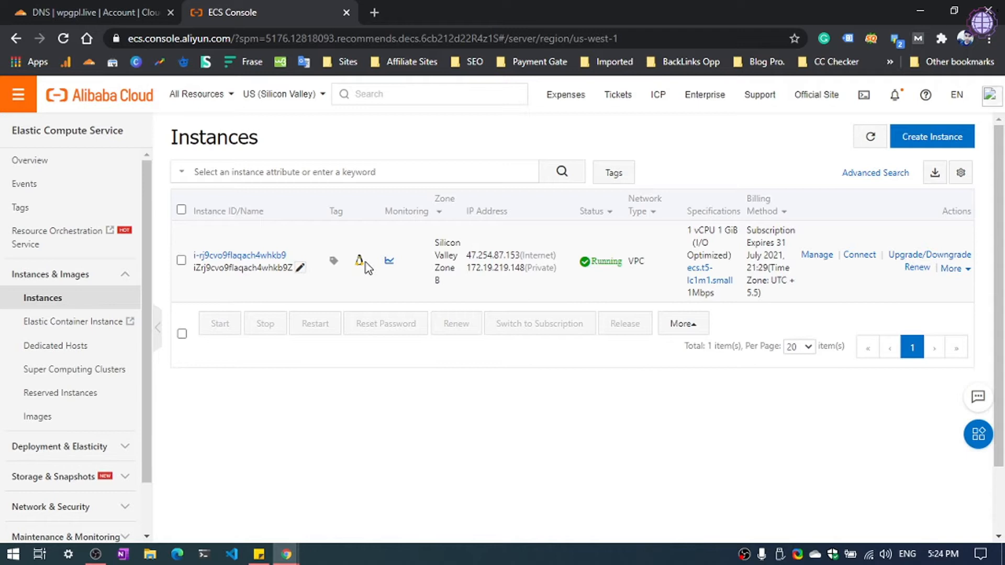
{"action": "mouse_move", "coordinate": [359, 263]}
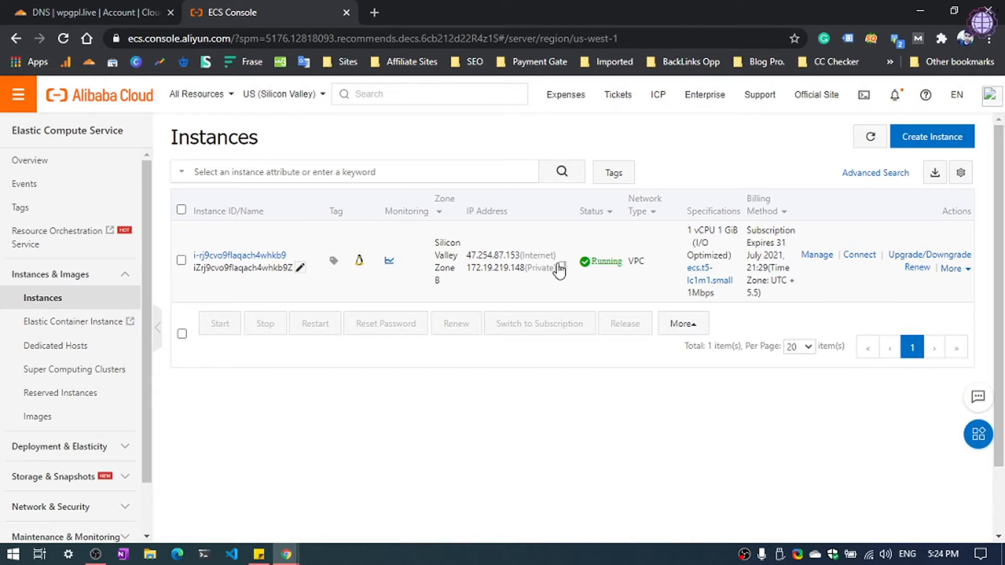
{"action": "mouse_move", "coordinate": [199, 226]}
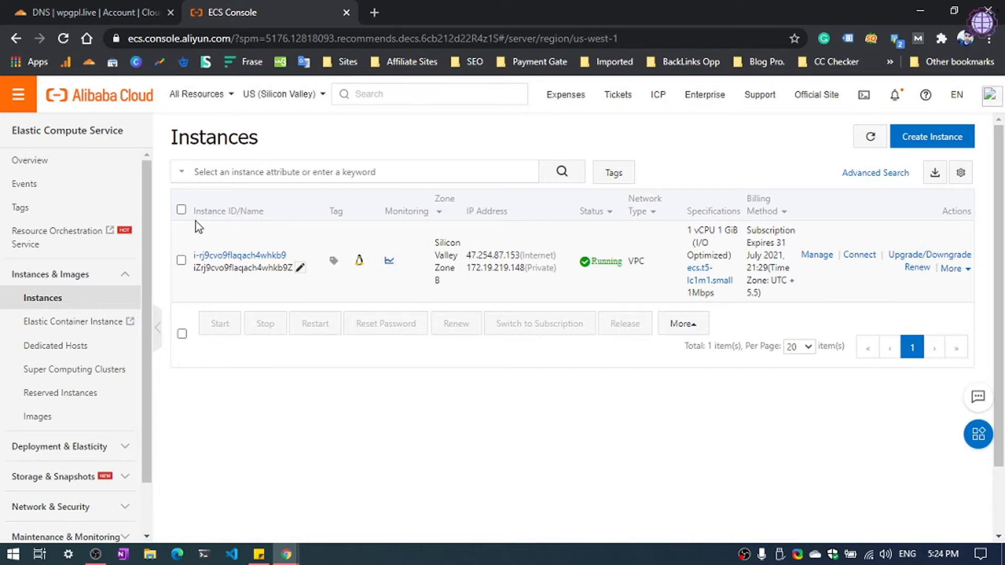
{"action": "left_click", "coordinate": [181, 210]}
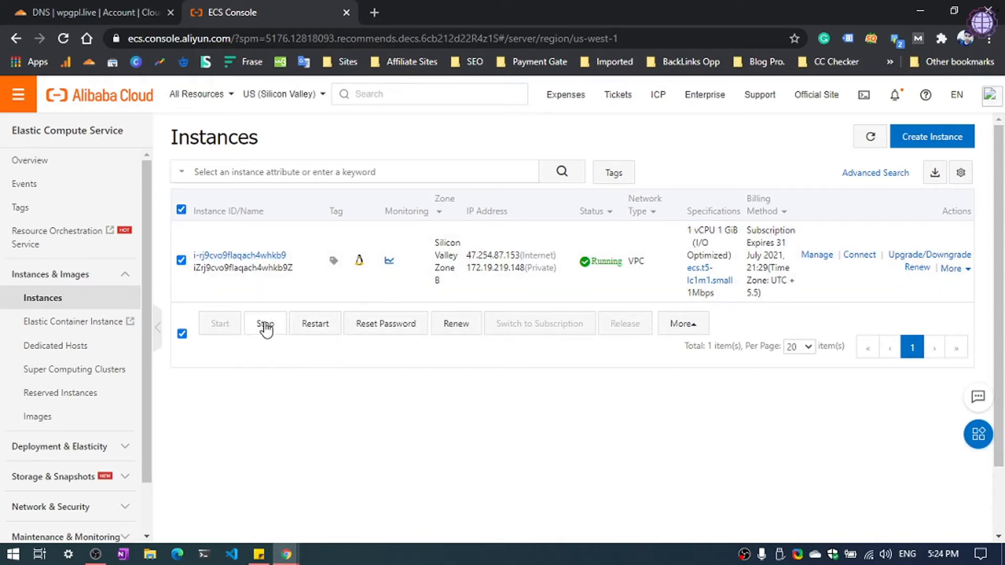
{"action": "left_click", "coordinate": [265, 323]}
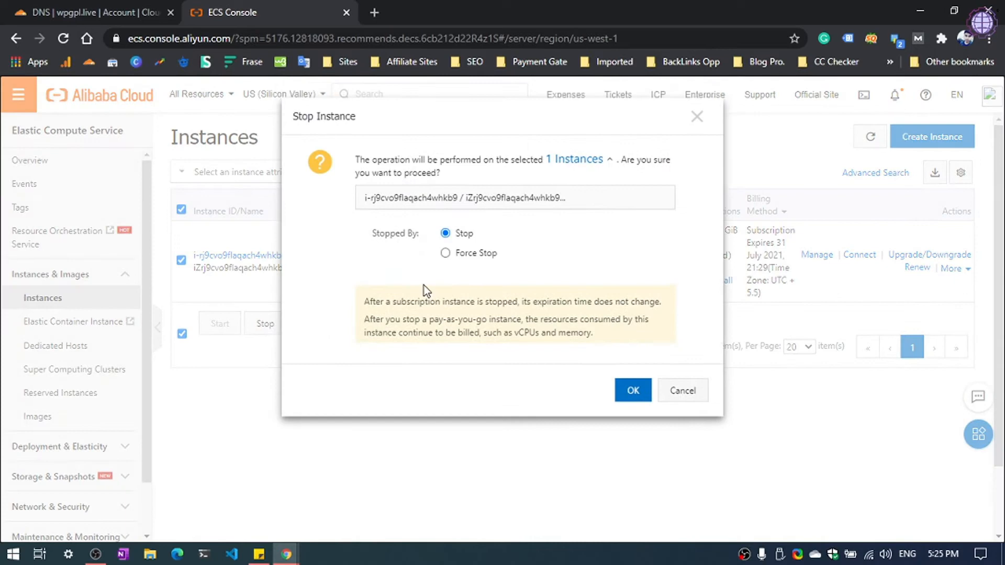
{"action": "mouse_move", "coordinate": [552, 347]}
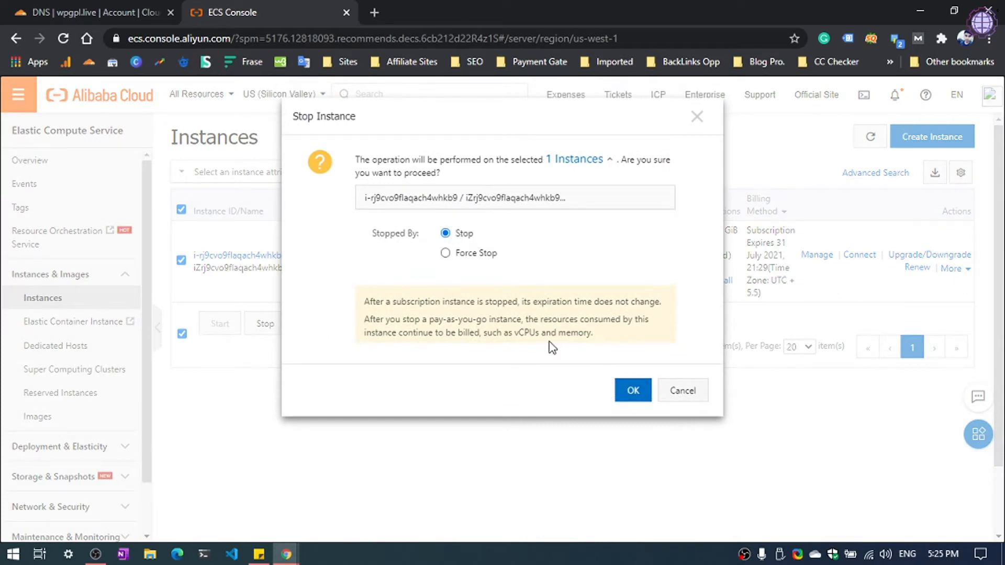
{"action": "left_click", "coordinate": [632, 390]}
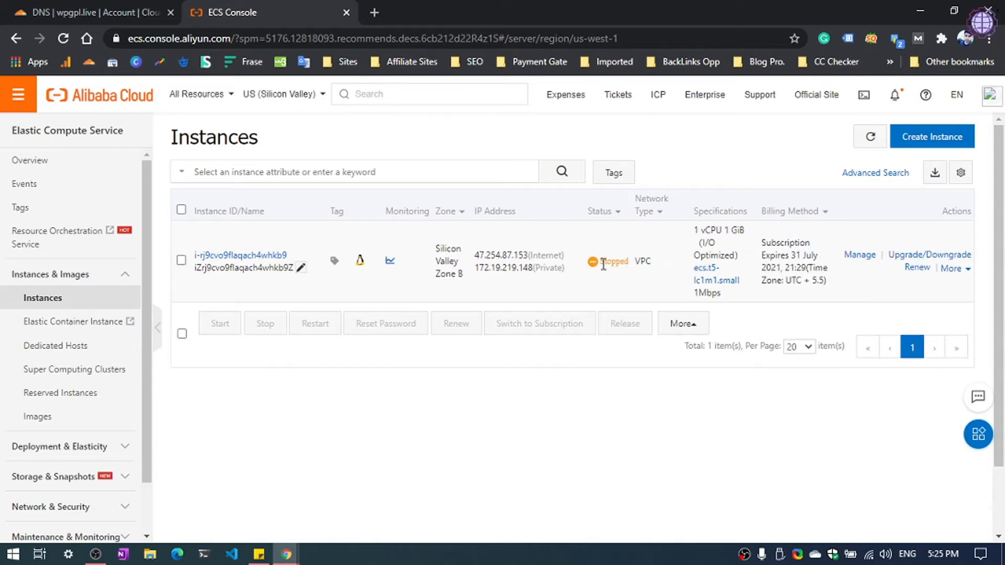
{"action": "mouse_move", "coordinate": [129, 243]}
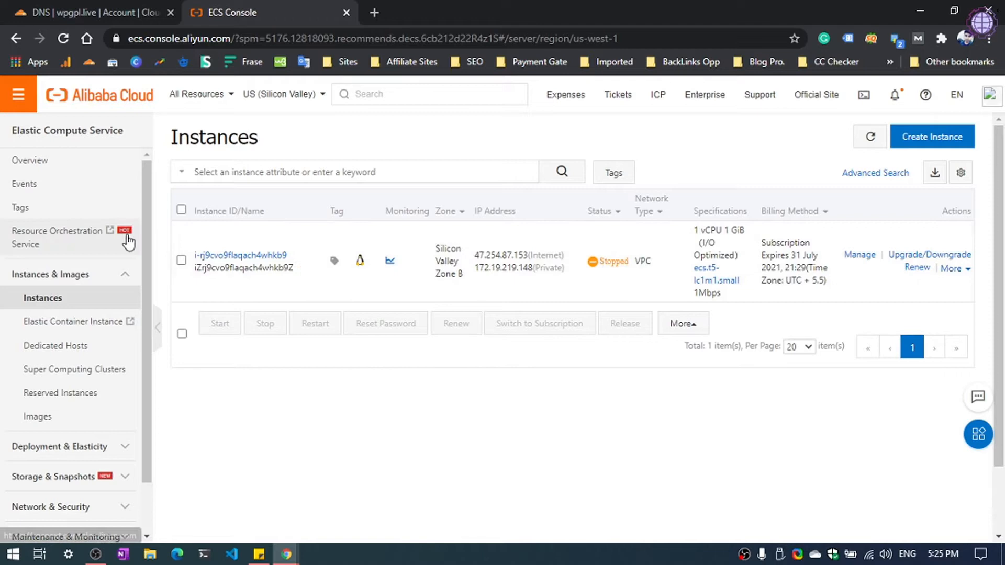
- Start Replace System Disk for the stopped instance and acknowledge the warning
{"action": "left_click", "coordinate": [181, 260]}
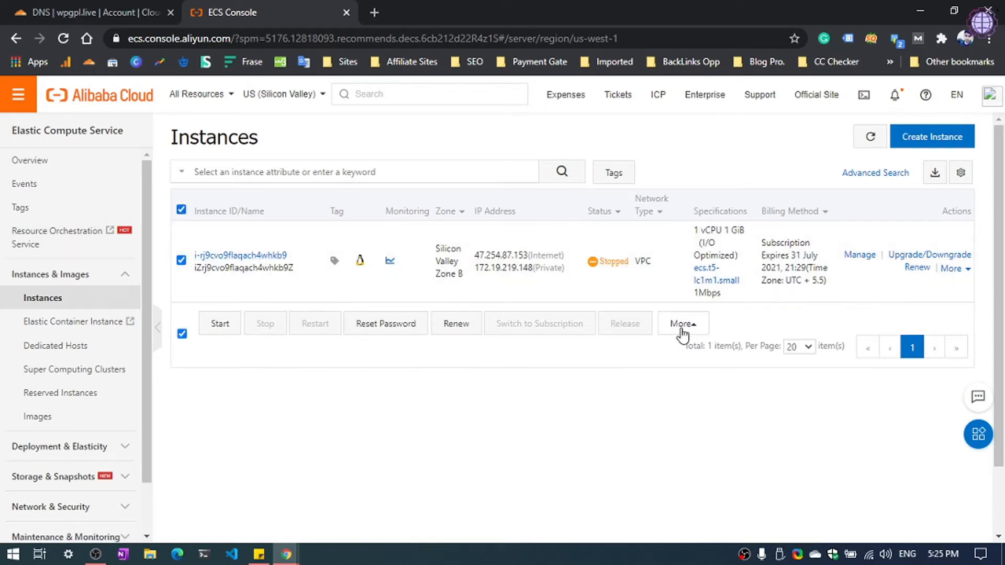
{"action": "left_click", "coordinate": [682, 323]}
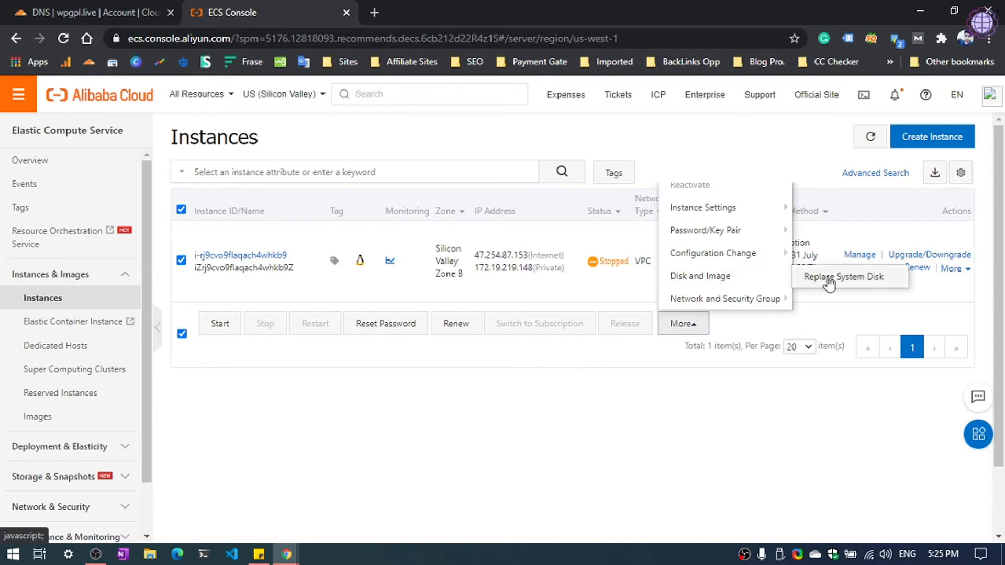
{"action": "left_click", "coordinate": [844, 277]}
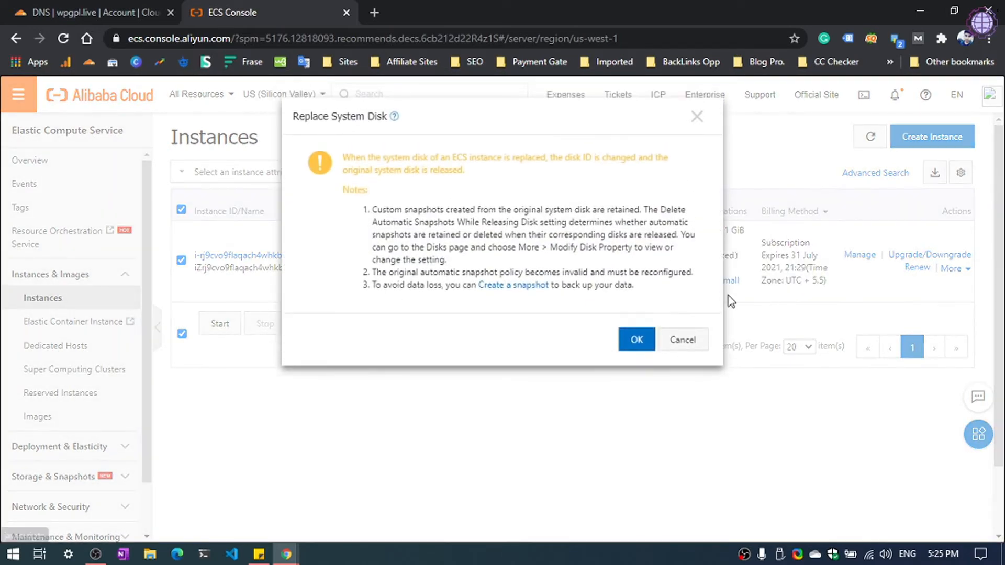
{"action": "mouse_move", "coordinate": [354, 164]}
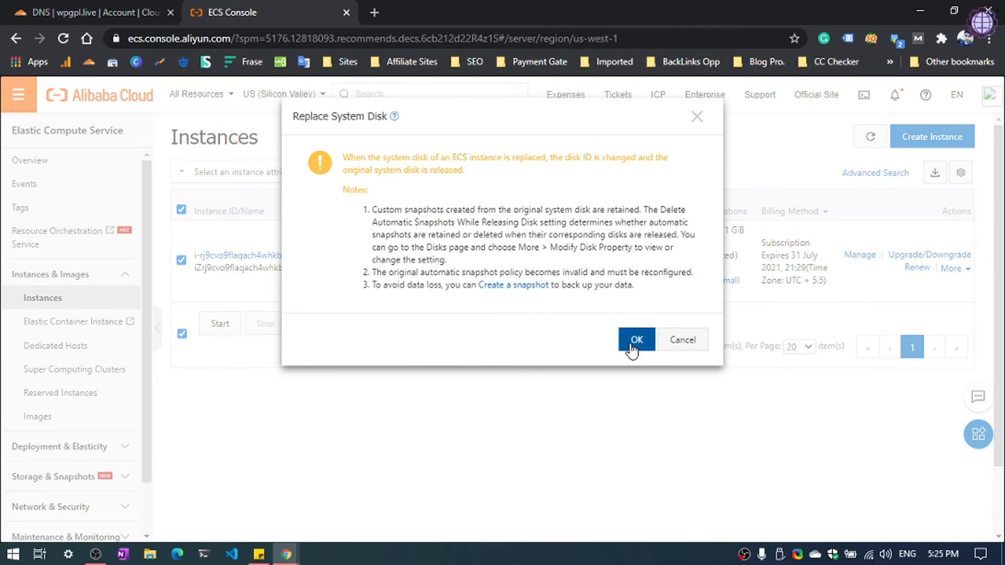
{"action": "left_click", "coordinate": [635, 340]}
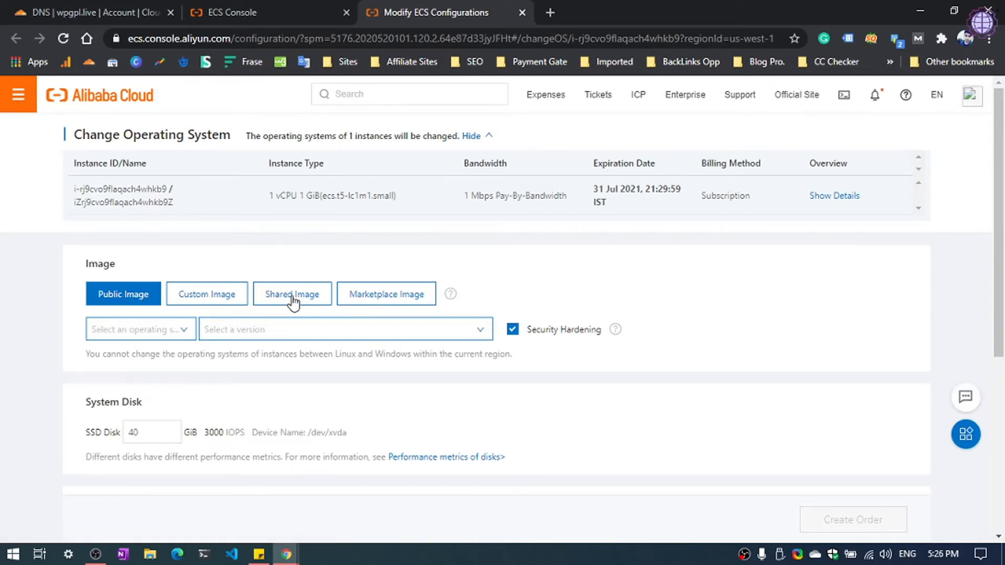
{"action": "mouse_move", "coordinate": [345, 303]}
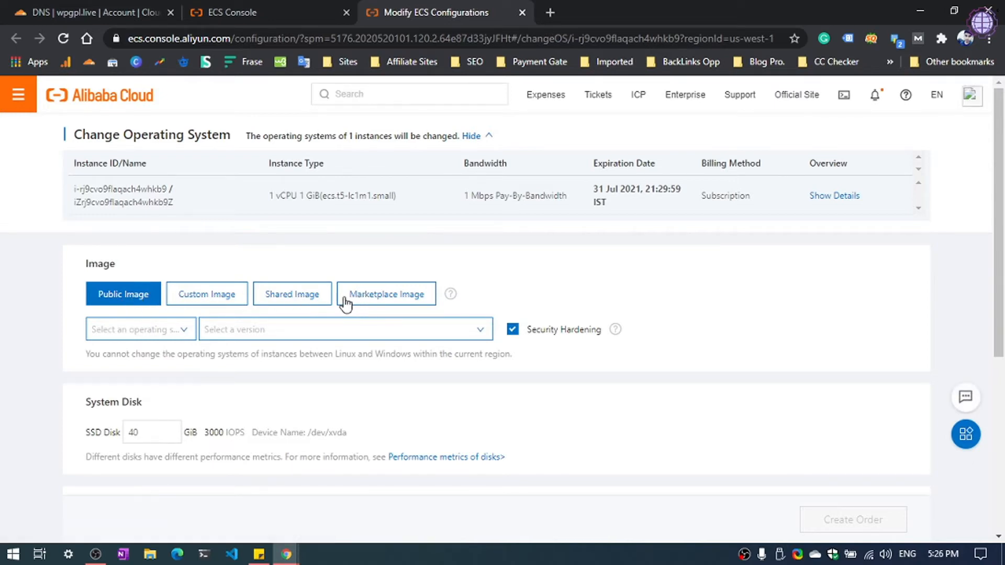
- Choose Marketplace Image as the image source on the Change Operating System page
{"action": "left_click", "coordinate": [386, 294]}
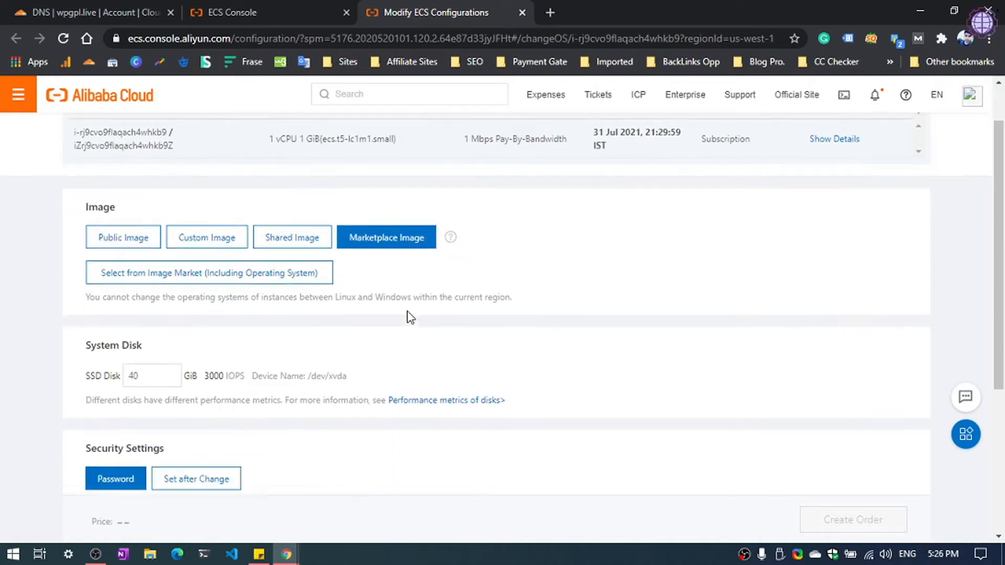
{"action": "left_click", "coordinate": [209, 273]}
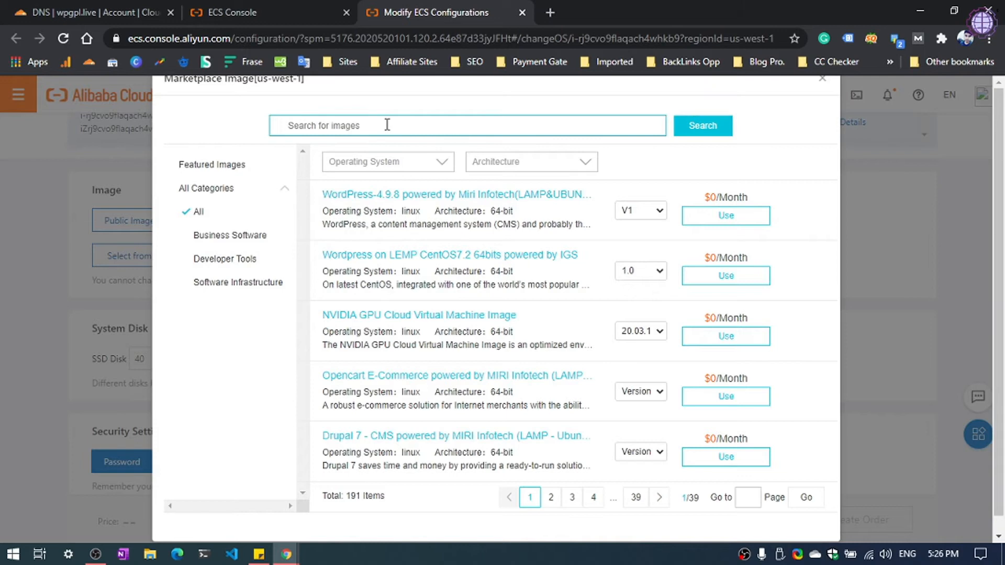
- Search the marketplace for 'WordPress' and use the OpenLiteSpeed WordPress image
{"action": "type", "text": "WordPress"}
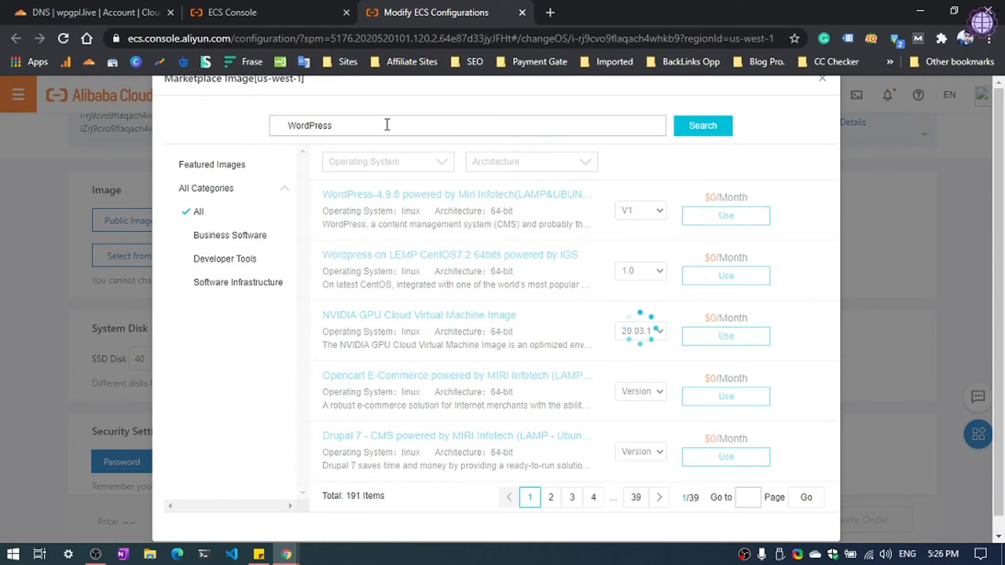
{"action": "left_click", "coordinate": [702, 125]}
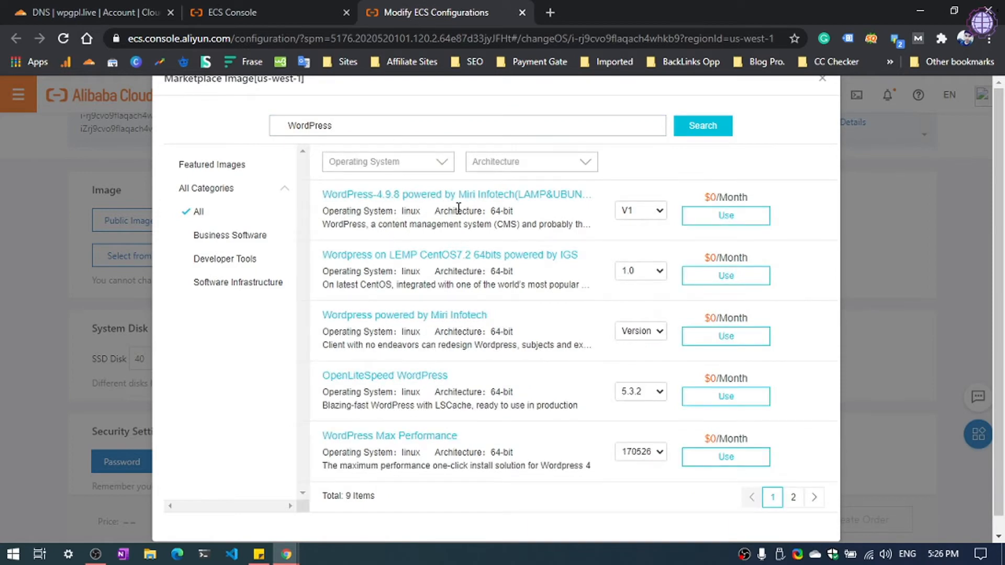
{"action": "mouse_move", "coordinate": [433, 238]}
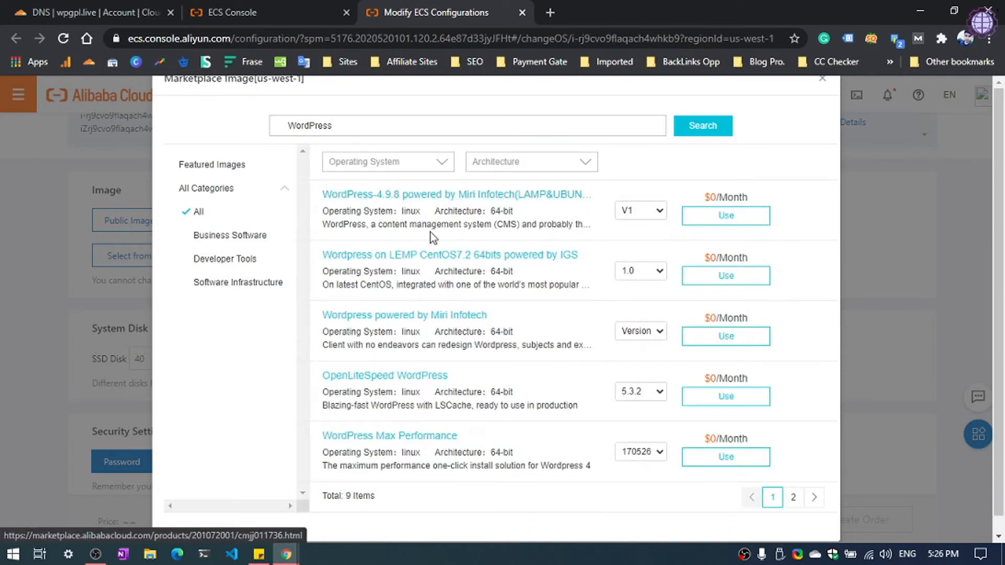
{"action": "mouse_move", "coordinate": [365, 384]}
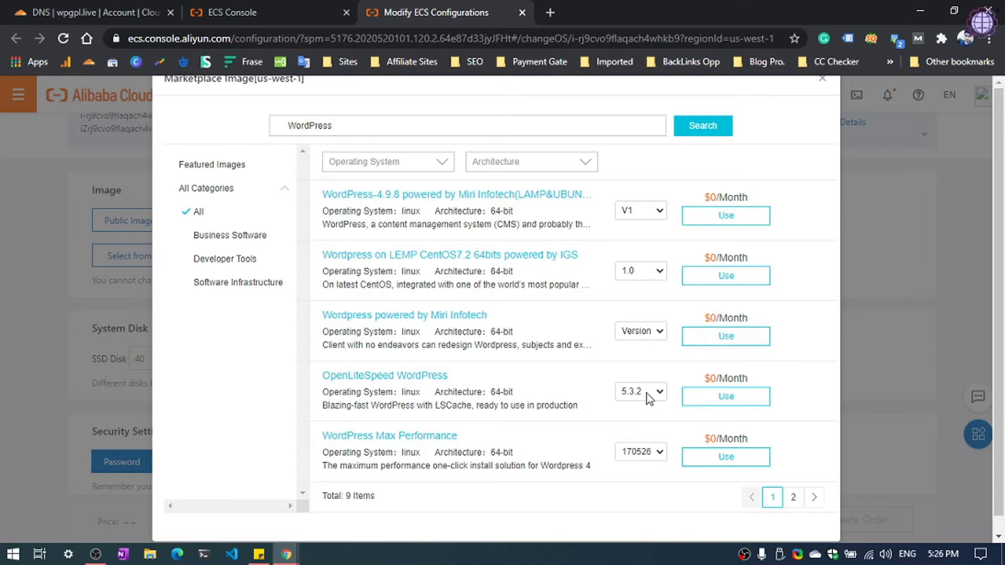
{"action": "left_click", "coordinate": [725, 396]}
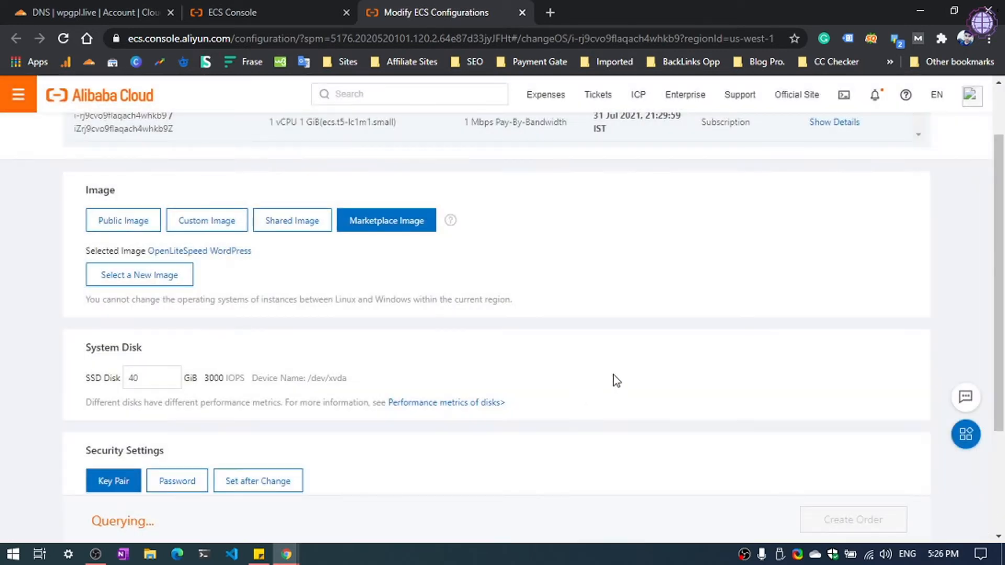
- Choose password logon for the root account under Security Settings
{"action": "left_click", "coordinate": [148, 304]}
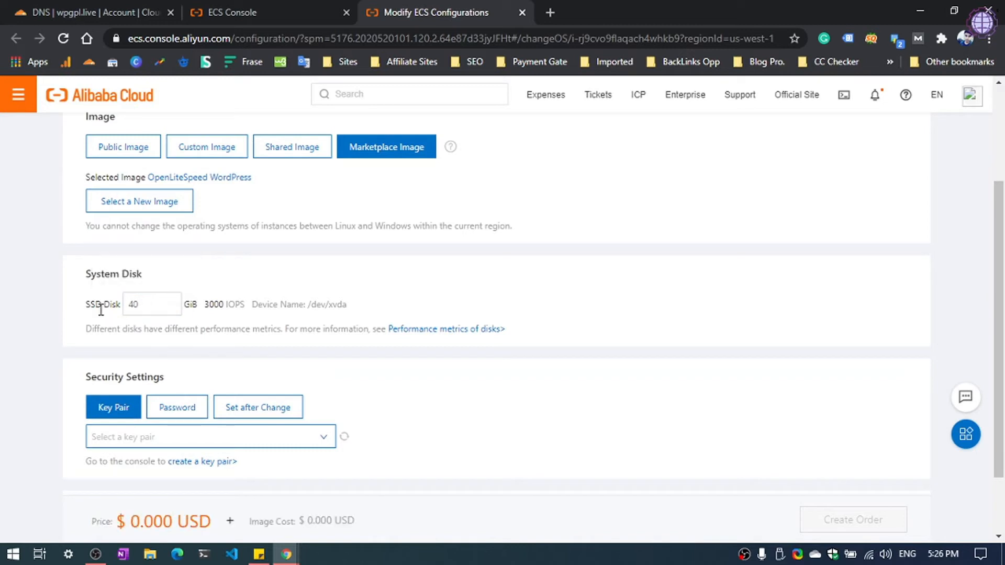
{"action": "left_click", "coordinate": [149, 304]}
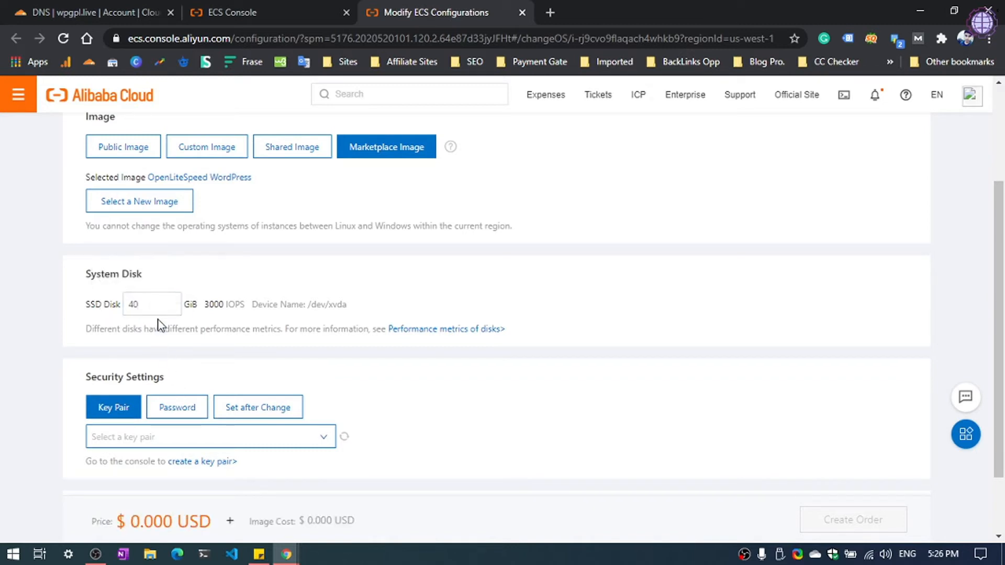
{"action": "scroll", "scroll_direction": "down", "scroll_amount": 3}
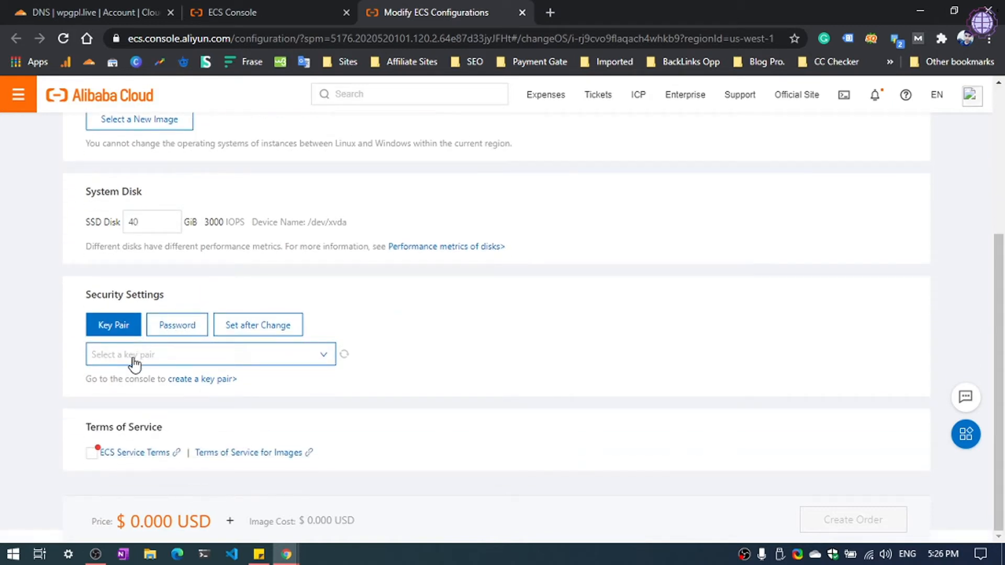
{"action": "mouse_move", "coordinate": [259, 339]}
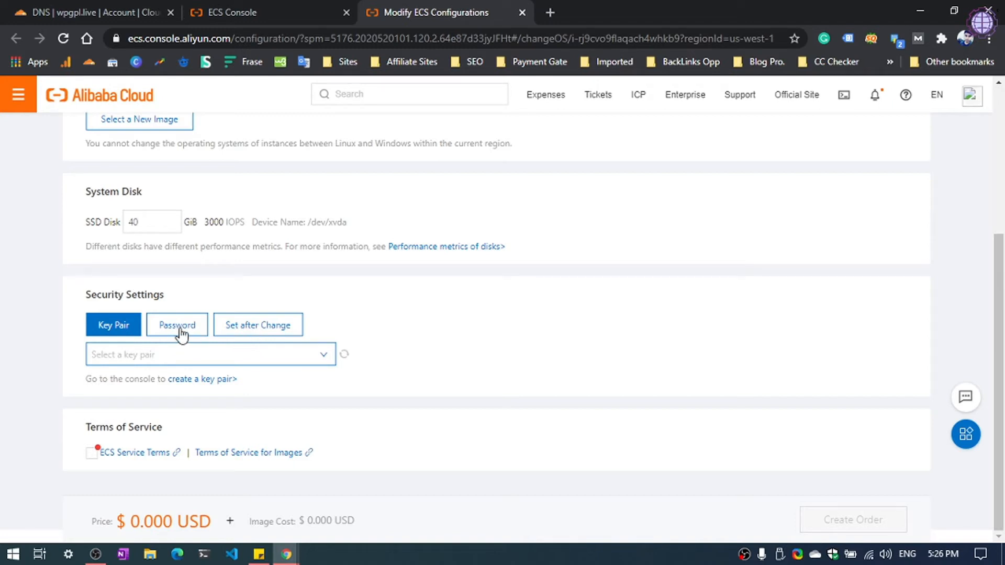
{"action": "left_click", "coordinate": [177, 325]}
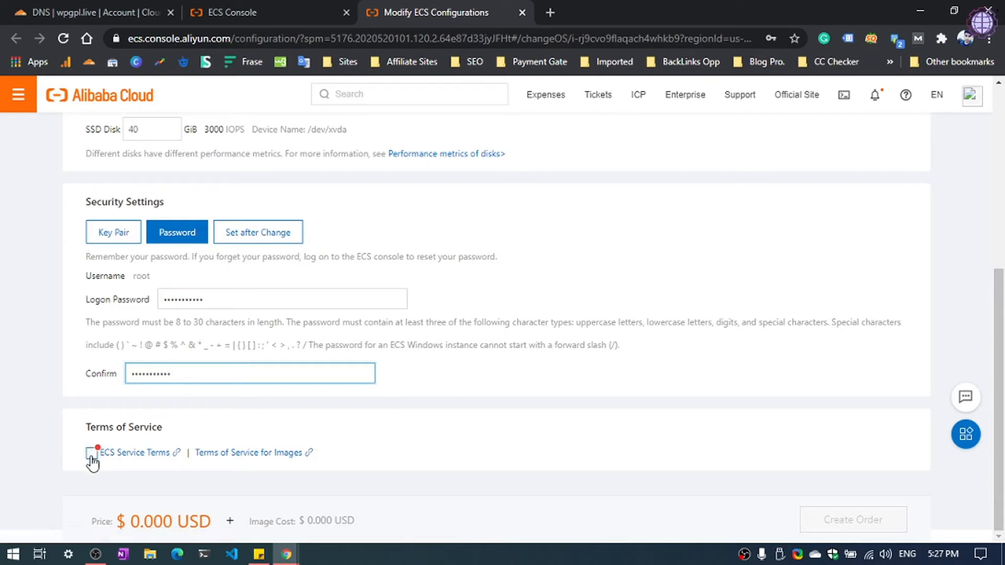
- Agree to the ECS Service Terms and create the order
{"action": "left_click", "coordinate": [90, 453]}
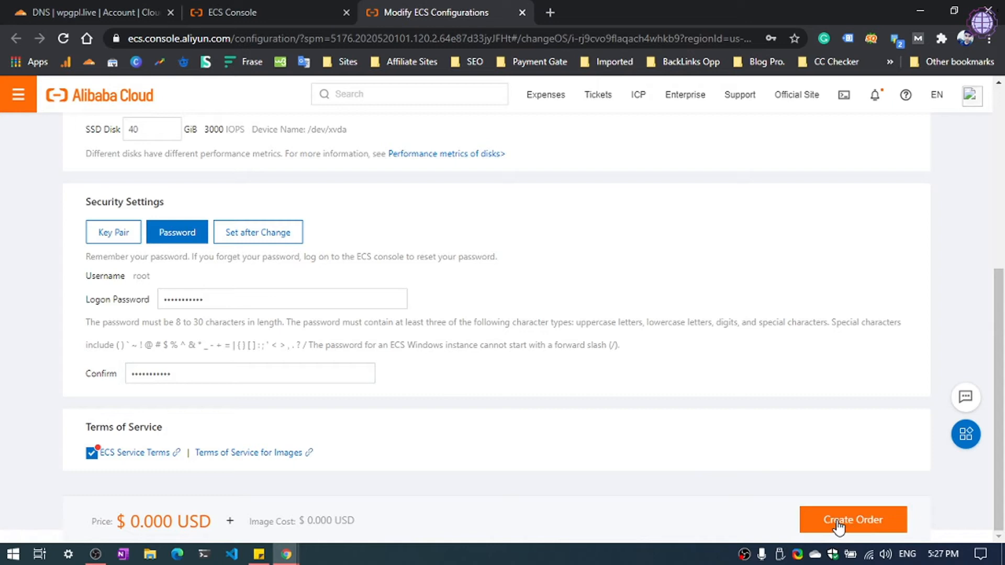
{"action": "left_click", "coordinate": [851, 519]}
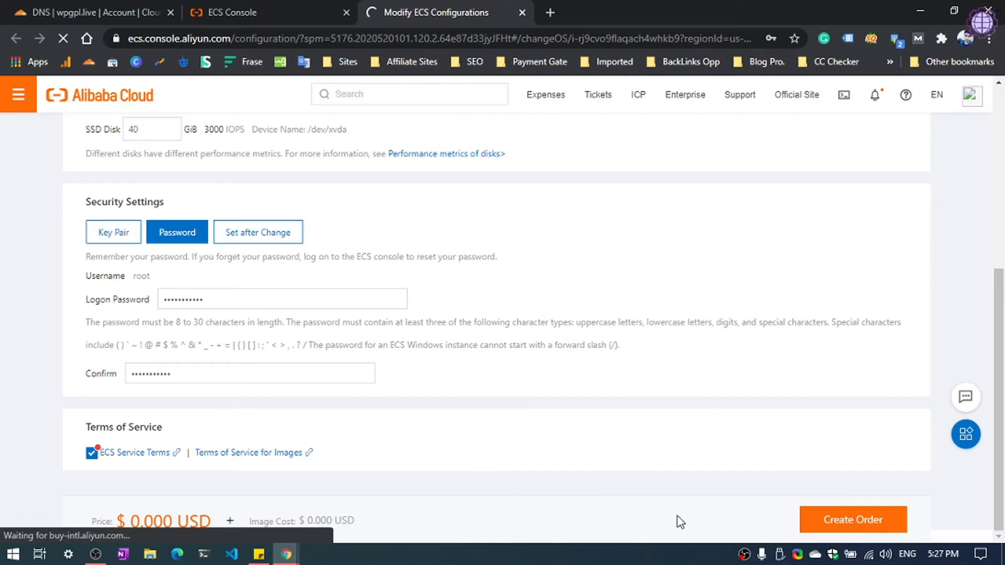
{"action": "left_click", "coordinate": [852, 519]}
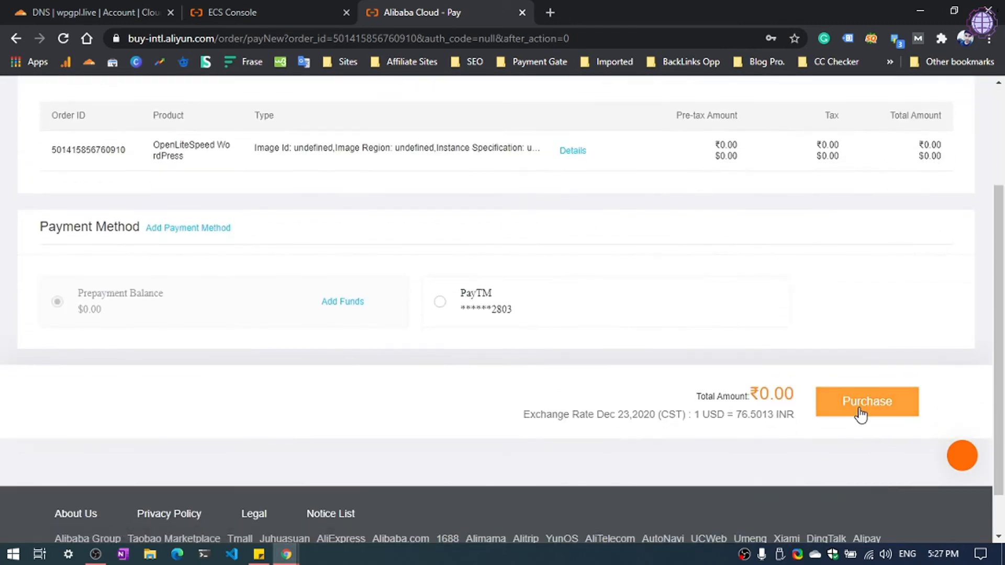
- Purchase the ₹0.00 order and return to the ECS console
{"action": "left_click", "coordinate": [866, 402]}
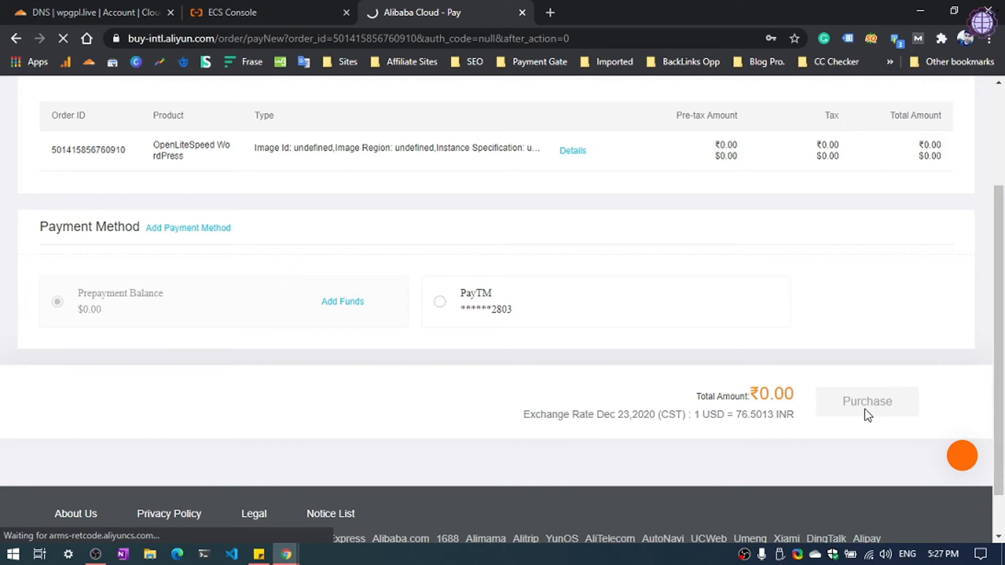
{"action": "left_click", "coordinate": [867, 401]}
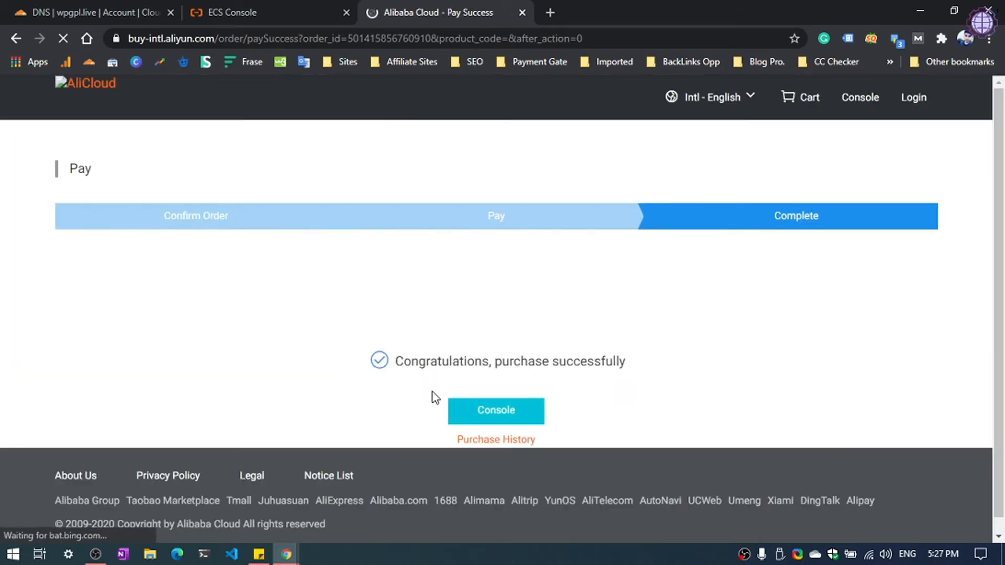
{"action": "left_click", "coordinate": [496, 411]}
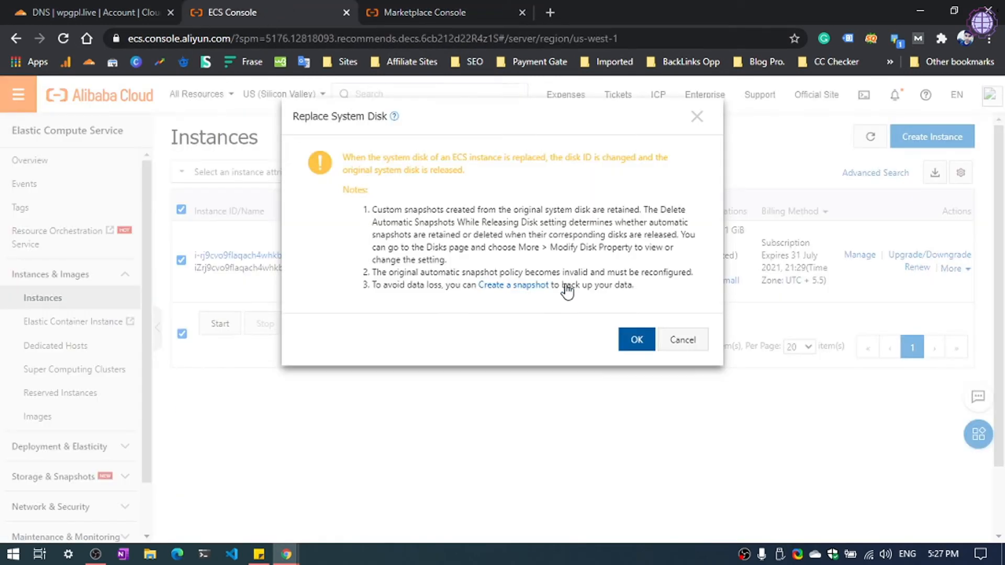
- Confirm the system disk replacement, copy public IP 47.254.87.153, and switch to the terminal
{"action": "left_click", "coordinate": [683, 339]}
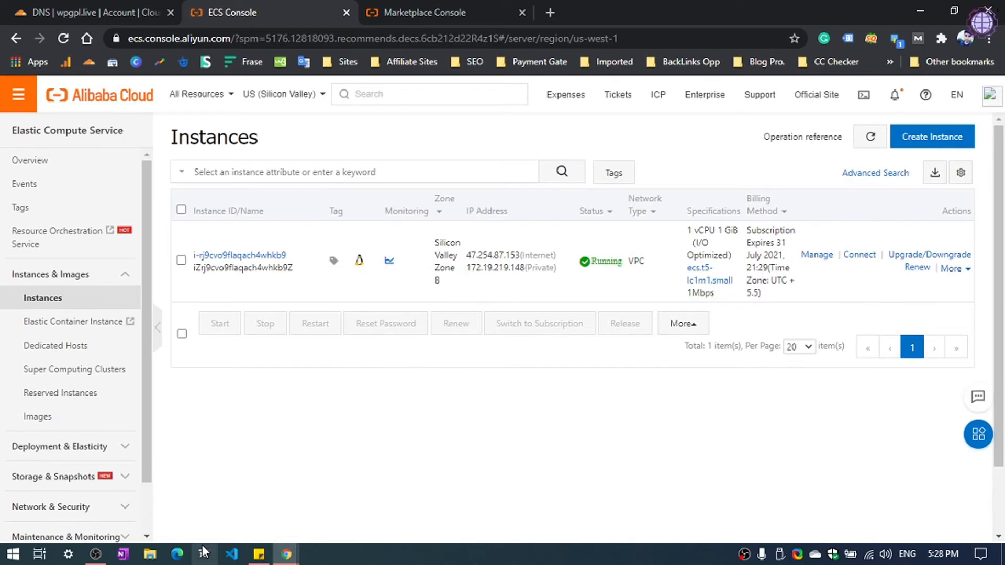
{"action": "mouse_move", "coordinate": [204, 553]}
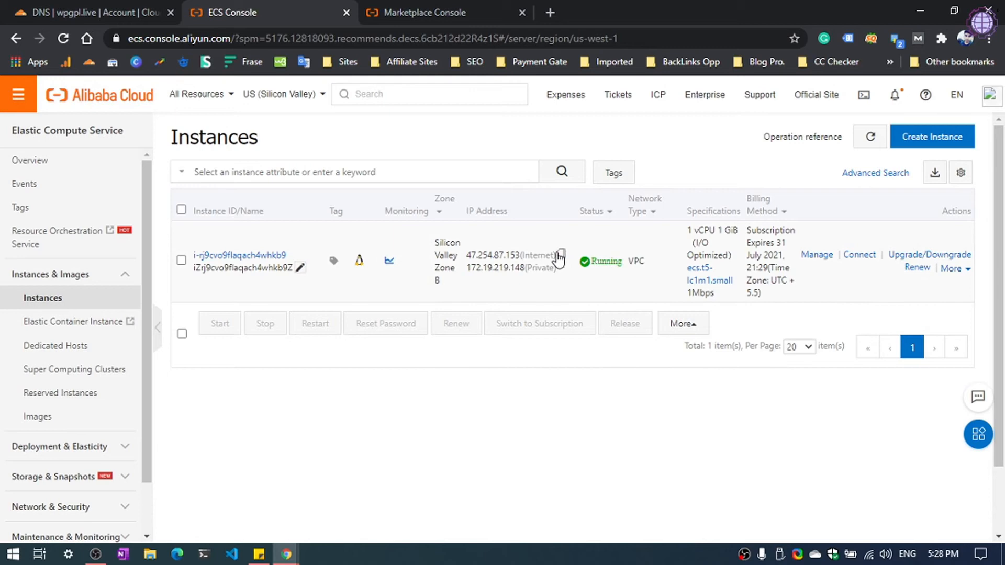
{"action": "left_click", "coordinate": [559, 256]}
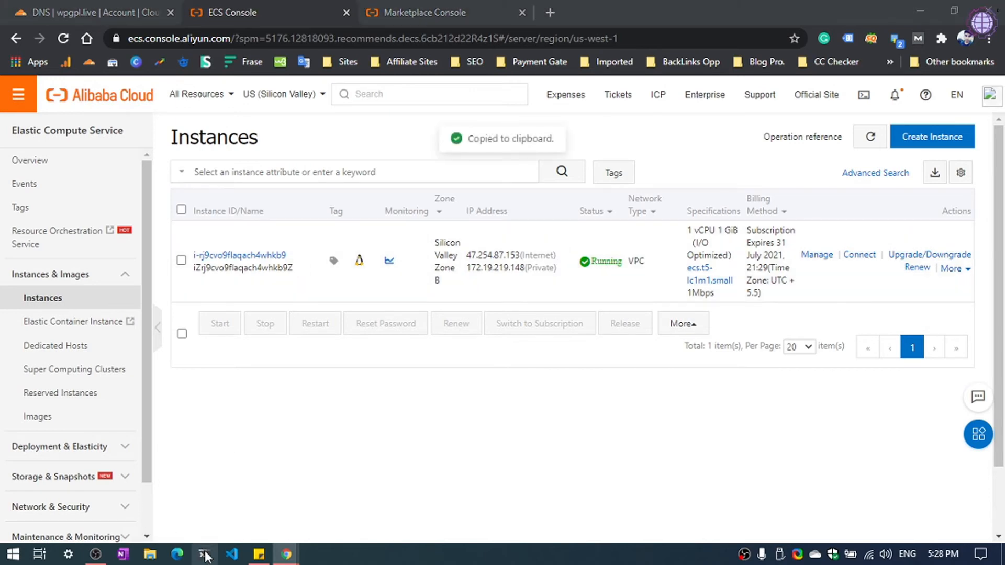
{"action": "left_click", "coordinate": [203, 555]}
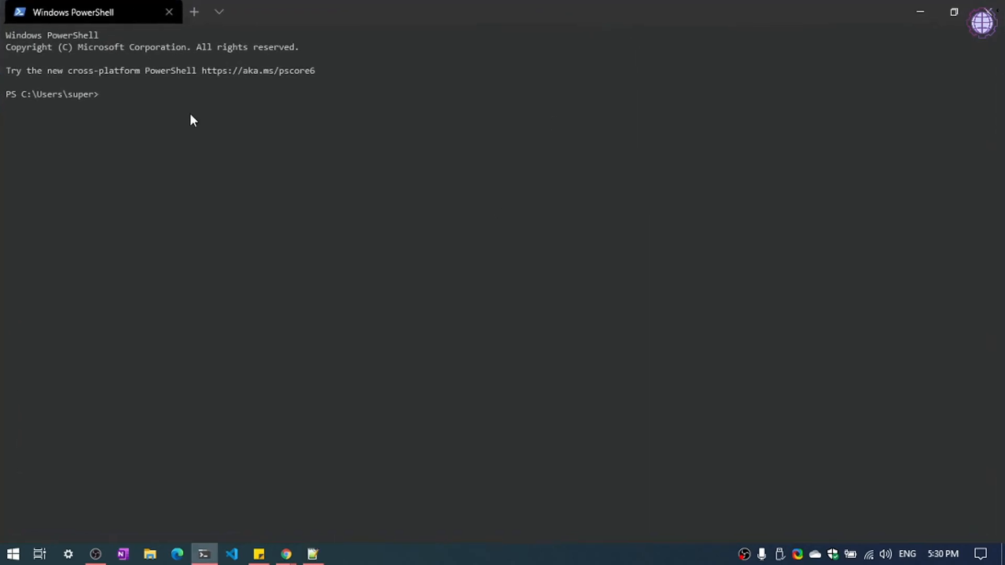
{"action": "type", "text": "ssh -i ~/.ssh/ root@47.254.87.153"}
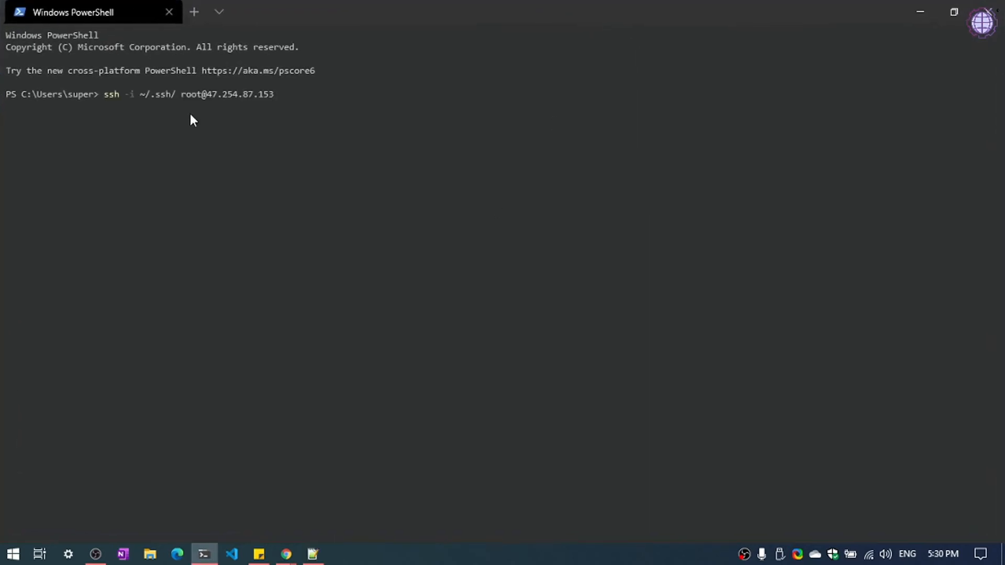
{"action": "left_click_drag", "start_coordinate": [104, 94], "coordinate": [314, 94]}
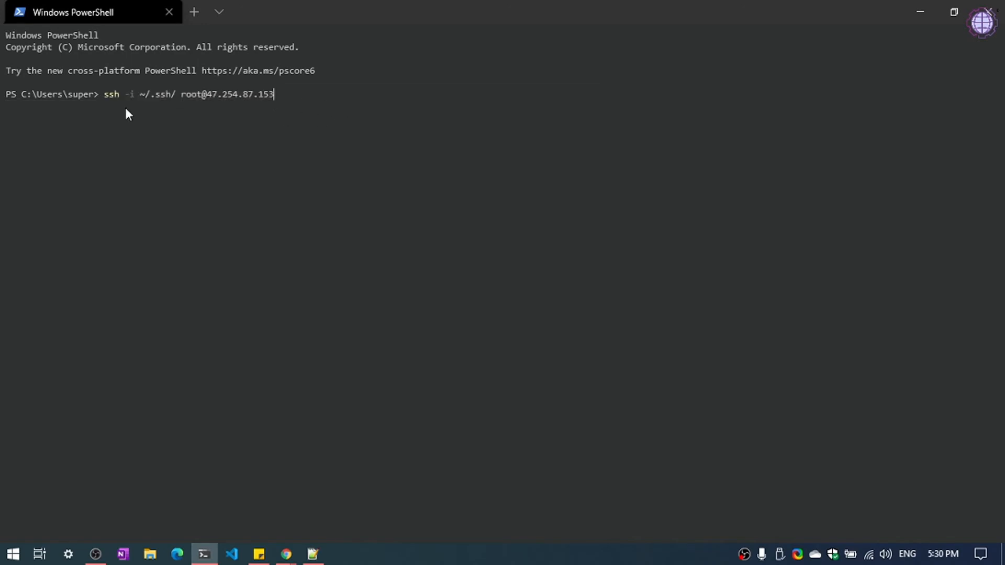
{"action": "mouse_move", "coordinate": [208, 99]}
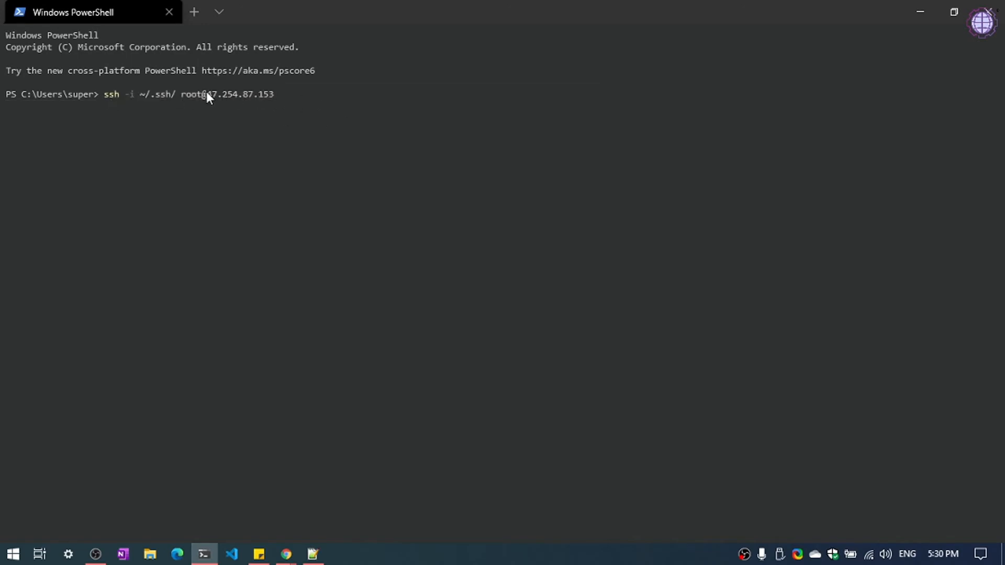
{"action": "left_click_drag", "start_coordinate": [203, 94], "coordinate": [280, 94]}
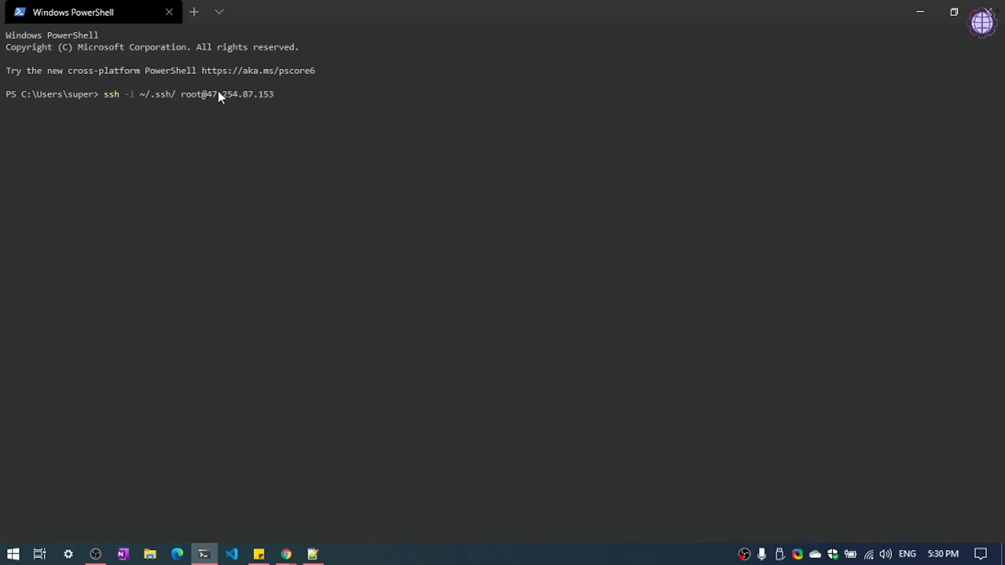
{"action": "left_click_drag", "start_coordinate": [205, 95], "coordinate": [275, 95]}
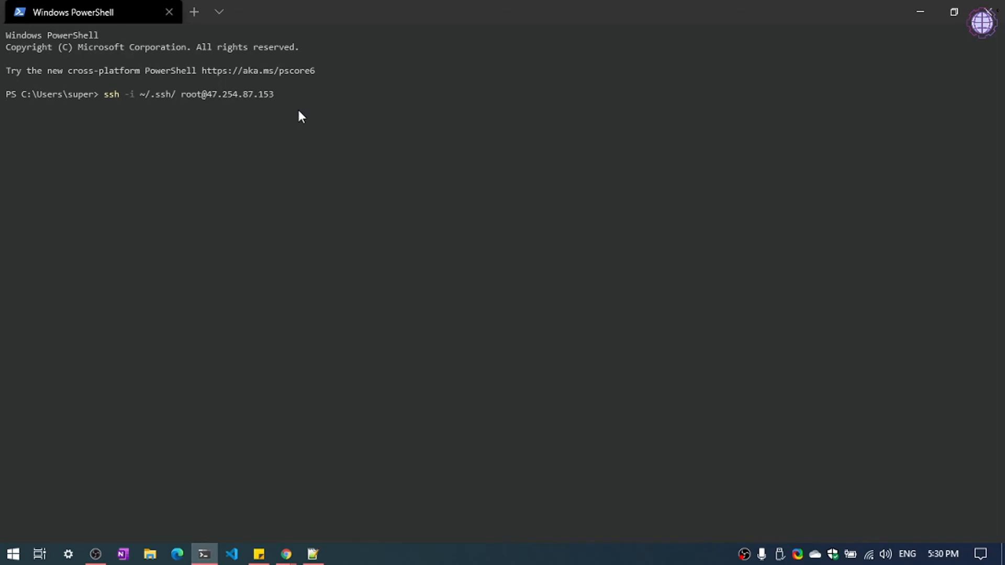
{"action": "key", "text": "Enter"}
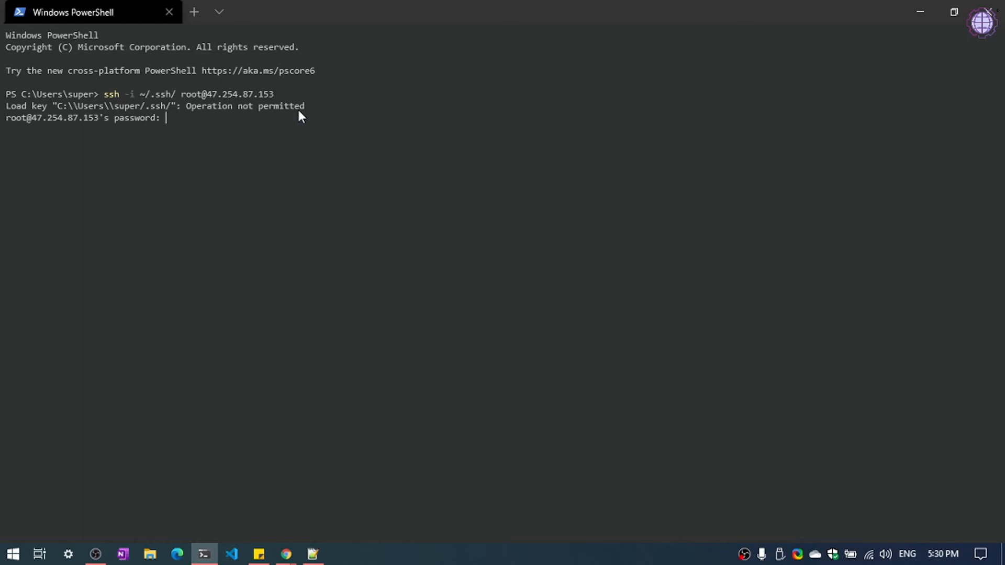
{"action": "key", "text": "Enter"}
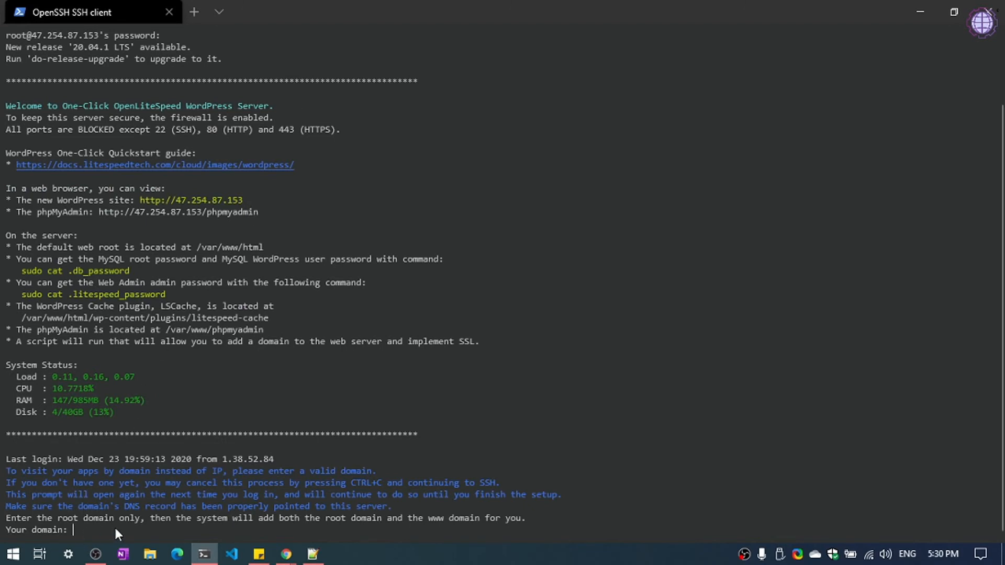
- Add domain wpgpl.live to the listener, skip Let's Encrypt, and accept the system update
{"action": "type", "text": "wpgp"}
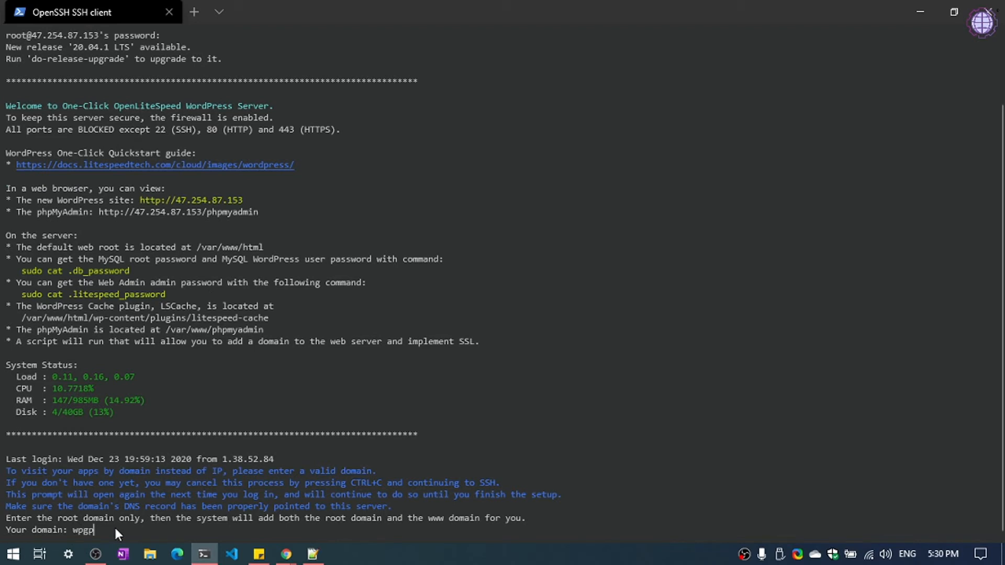
{"action": "type", "text": "l.live"}
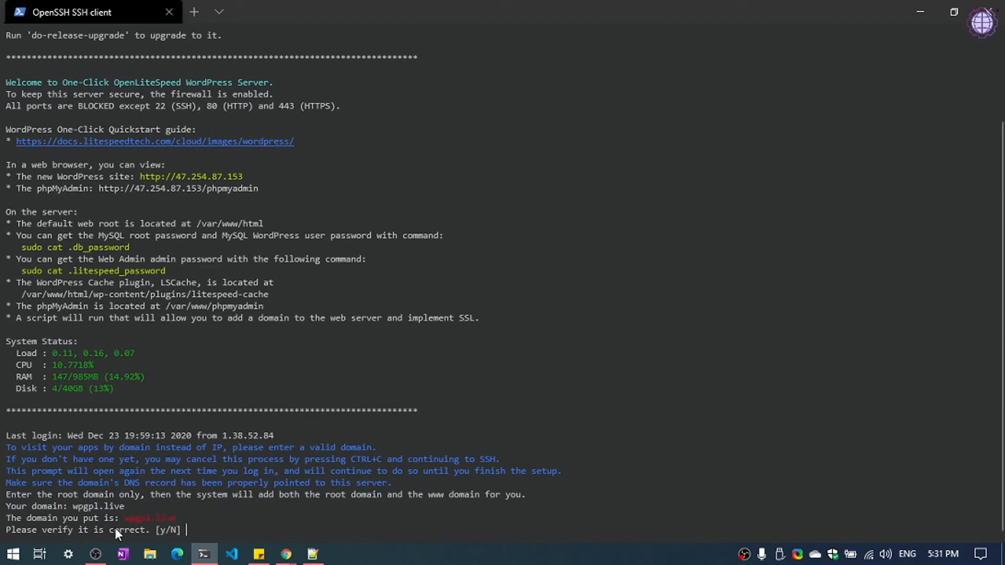
{"action": "type", "text": "y"}
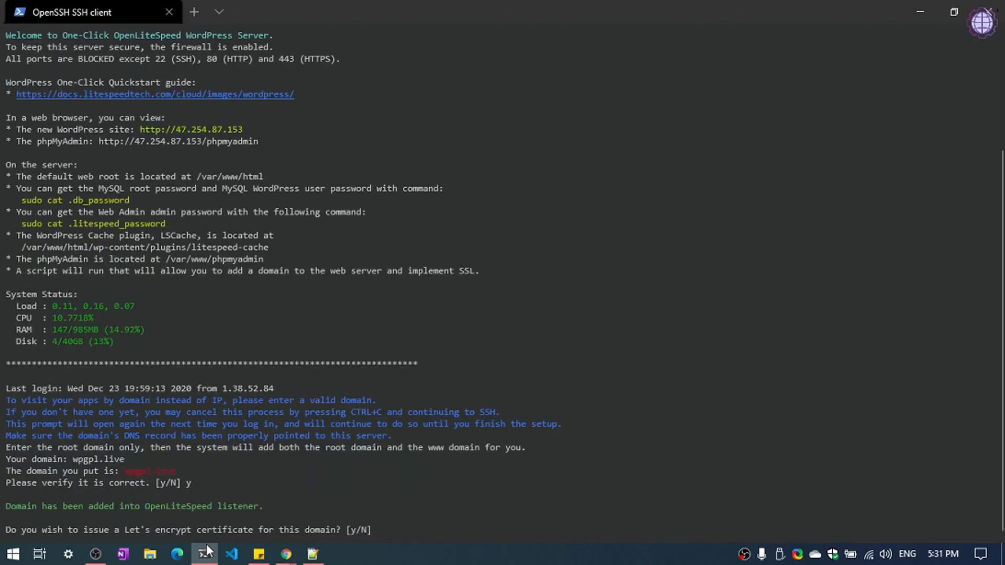
{"action": "mouse_move", "coordinate": [265, 543]}
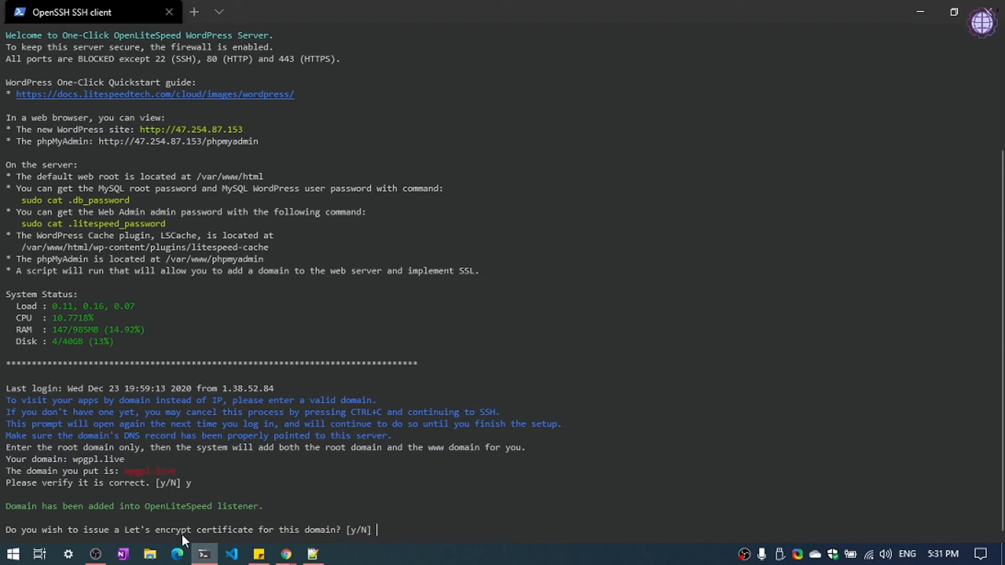
{"action": "mouse_move", "coordinate": [339, 533]}
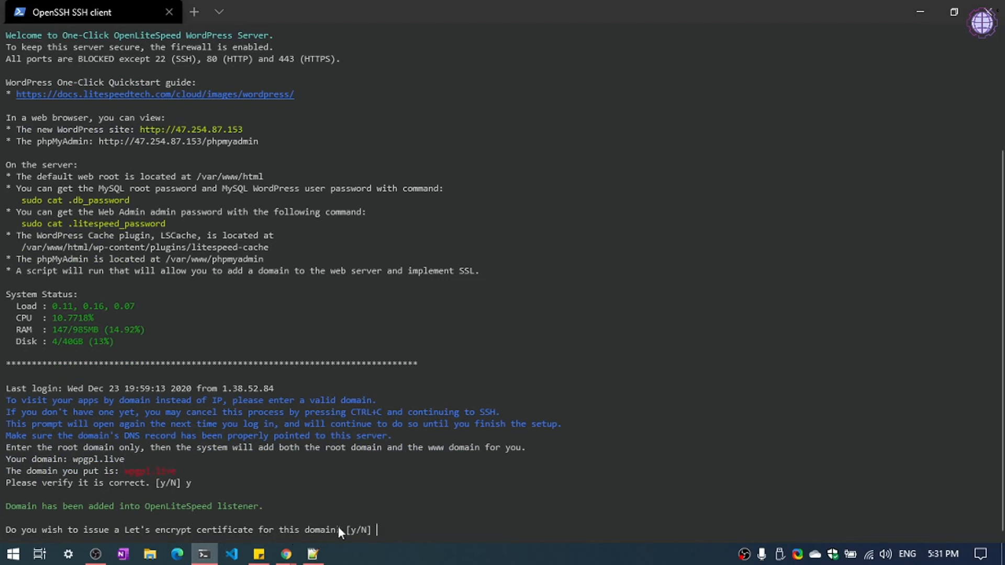
{"action": "mouse_move", "coordinate": [402, 532]}
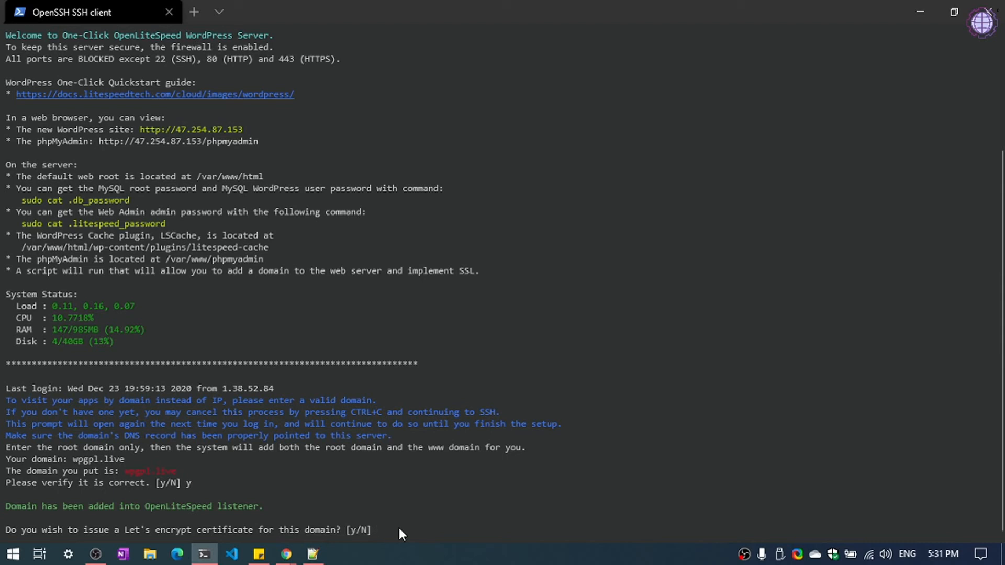
{"action": "type", "text": "N"}
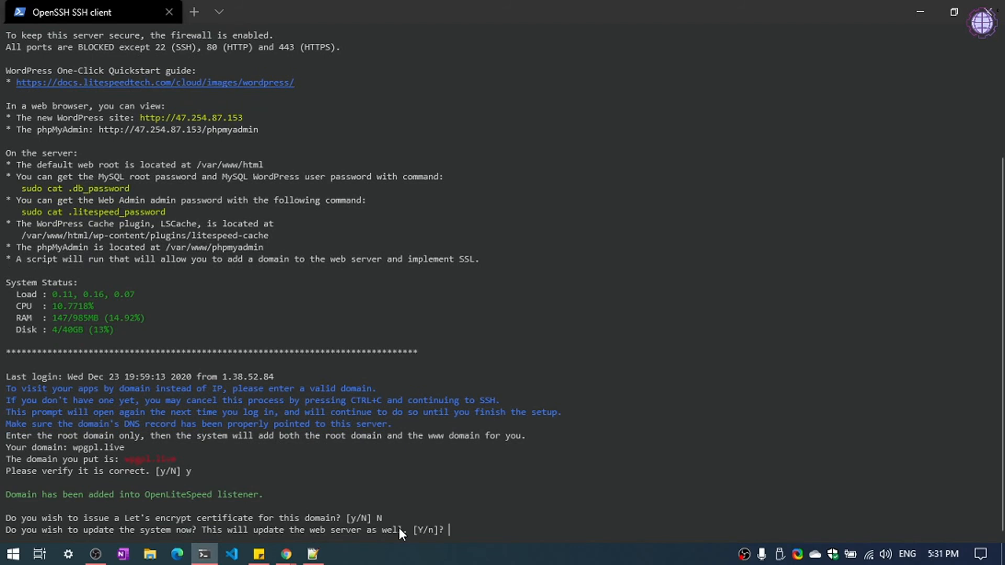
{"action": "mouse_move", "coordinate": [166, 539]}
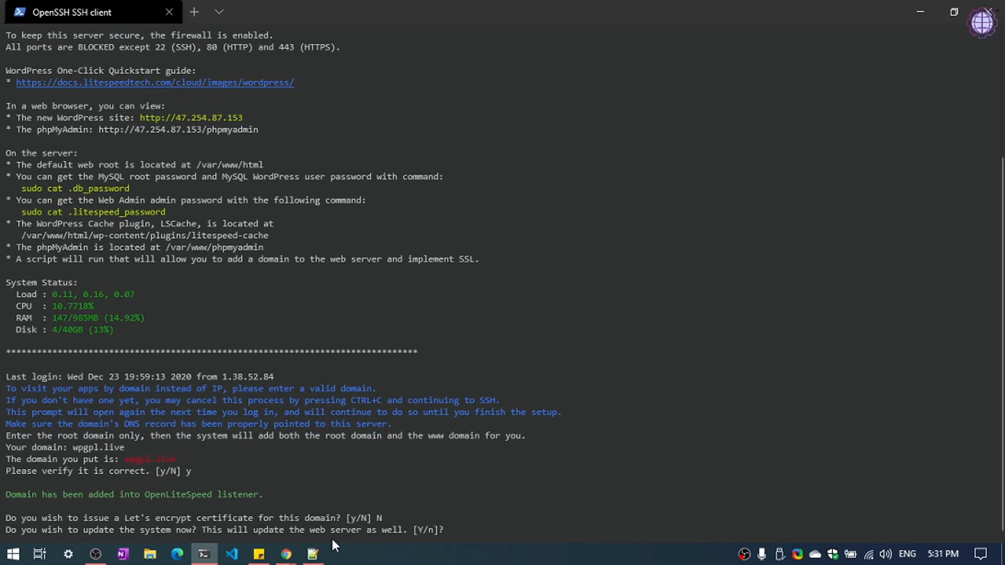
{"action": "type", "text": "Y"}
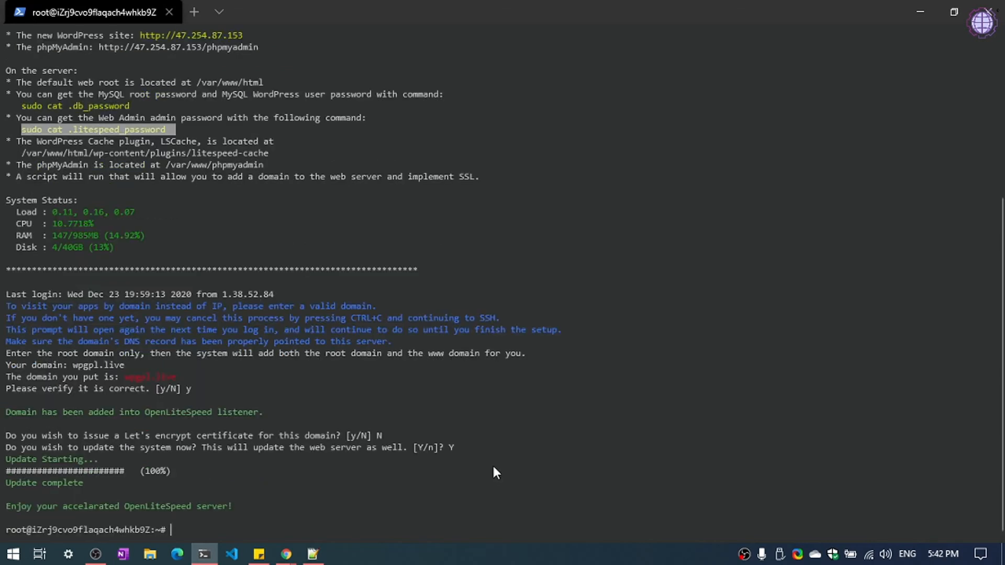
{"action": "mouse_move", "coordinate": [130, 490]}
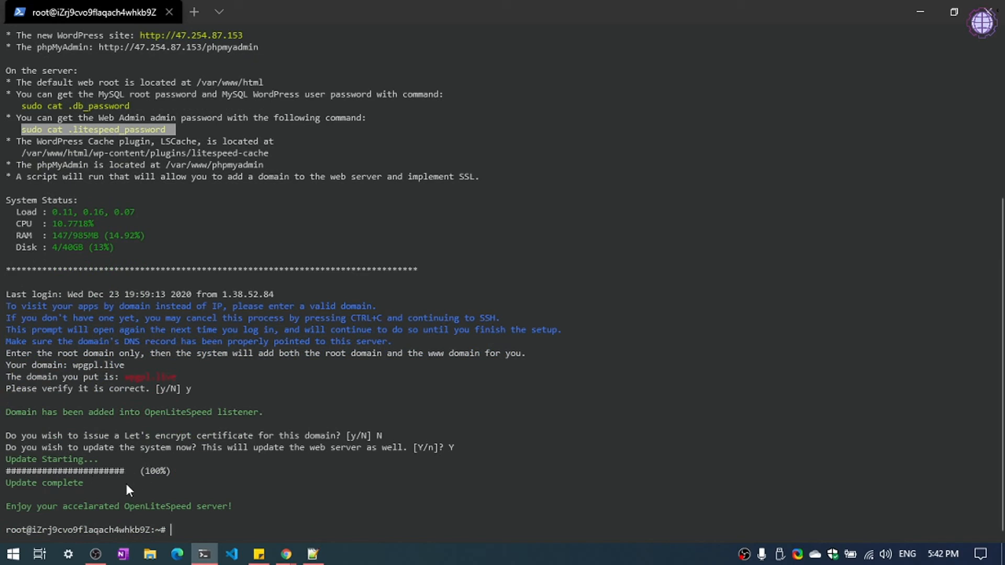
{"action": "mouse_move", "coordinate": [362, 535]}
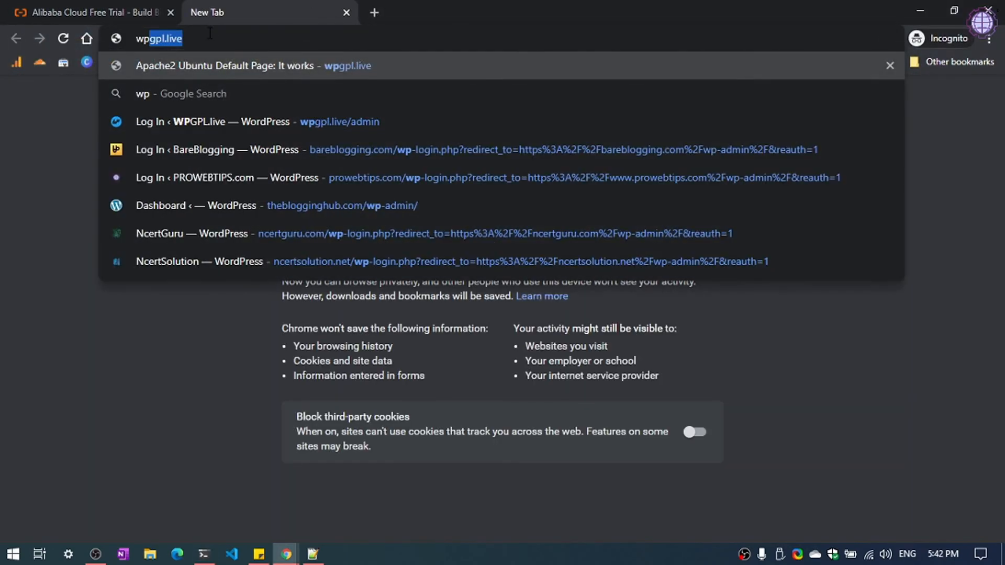
- Open wpgpl.live/wp-admin/install.php in an incognito tab and scroll through the language list
{"action": "key", "text": "Enter"}
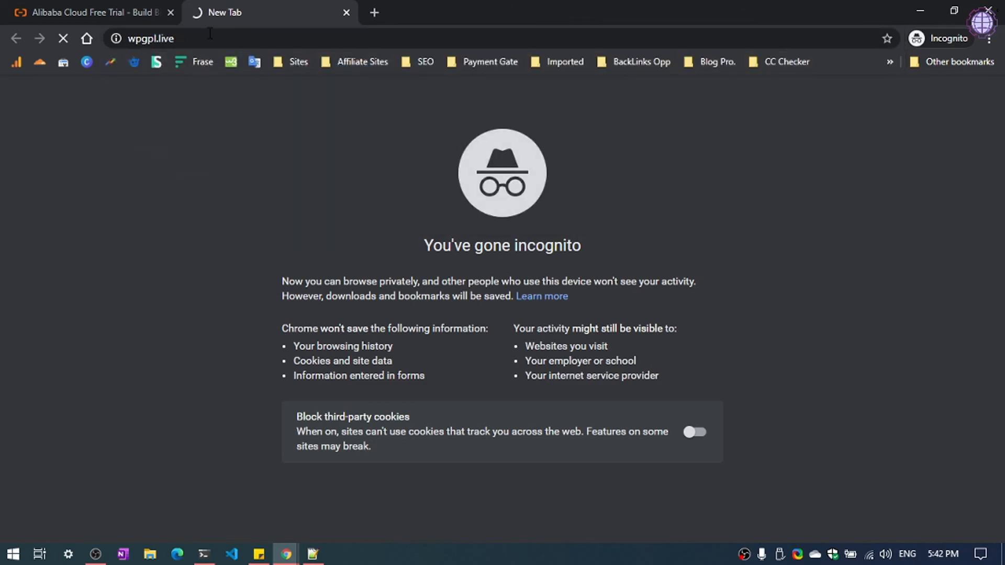
{"action": "type", "text": "wpgpl.live/wp-admin/install.php"}
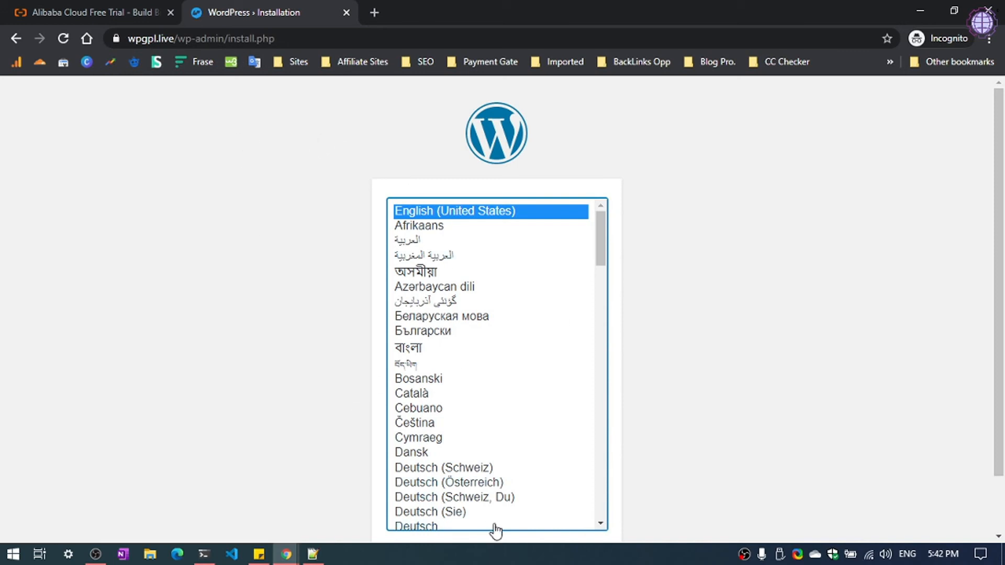
{"action": "scroll", "scroll_direction": "down", "scroll_amount": 3}
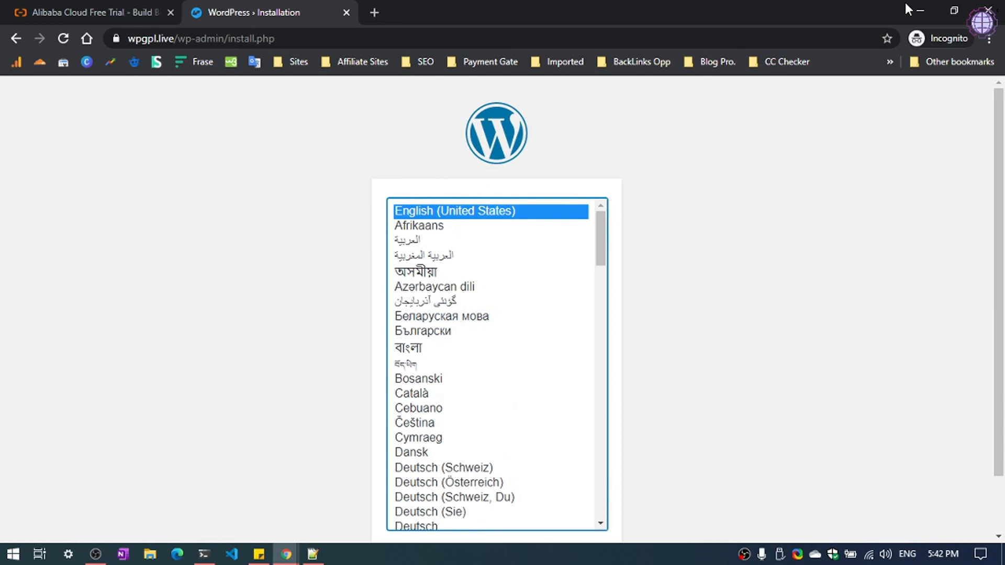
{"action": "mouse_move", "coordinate": [919, 9]}
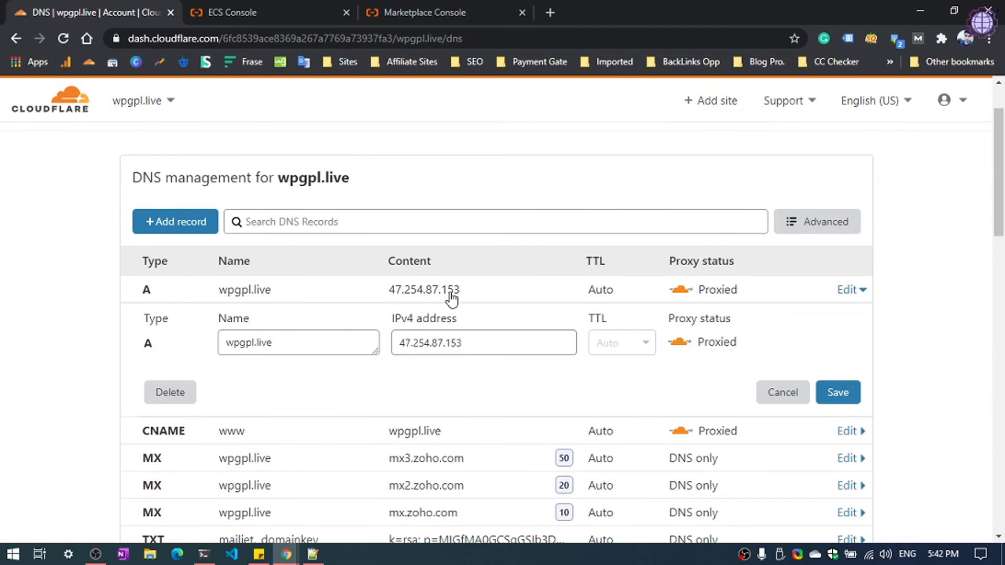
{"action": "mouse_move", "coordinate": [425, 283]}
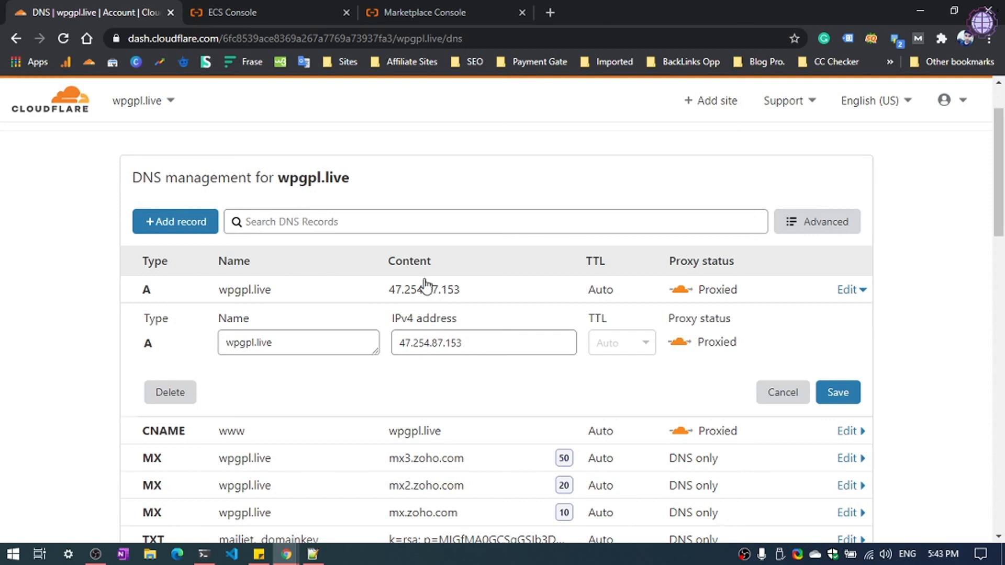